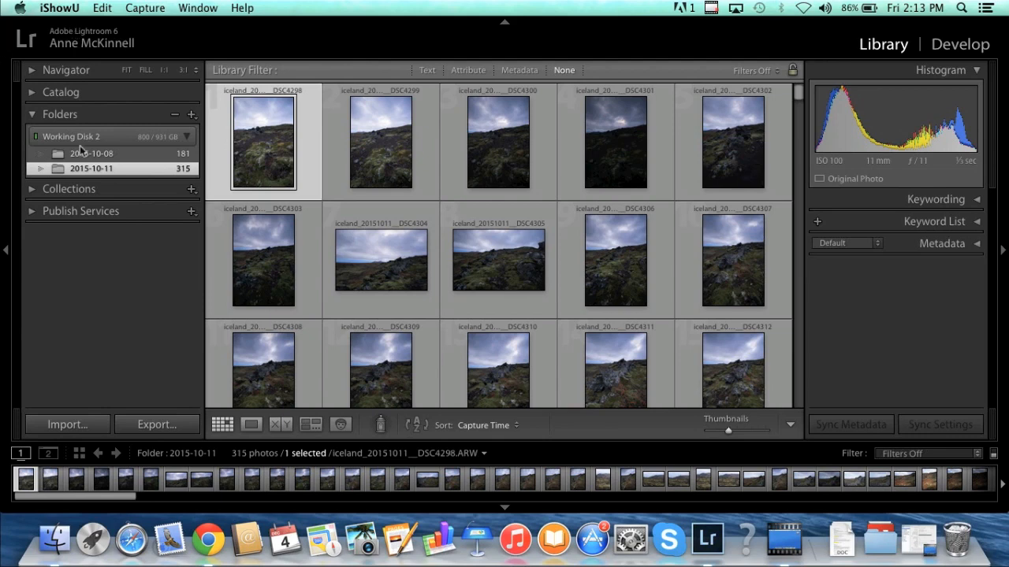
Step: Bring Lightroom to the front and open the Import dialog
{"action": "left_click", "coordinate": [67, 424]}
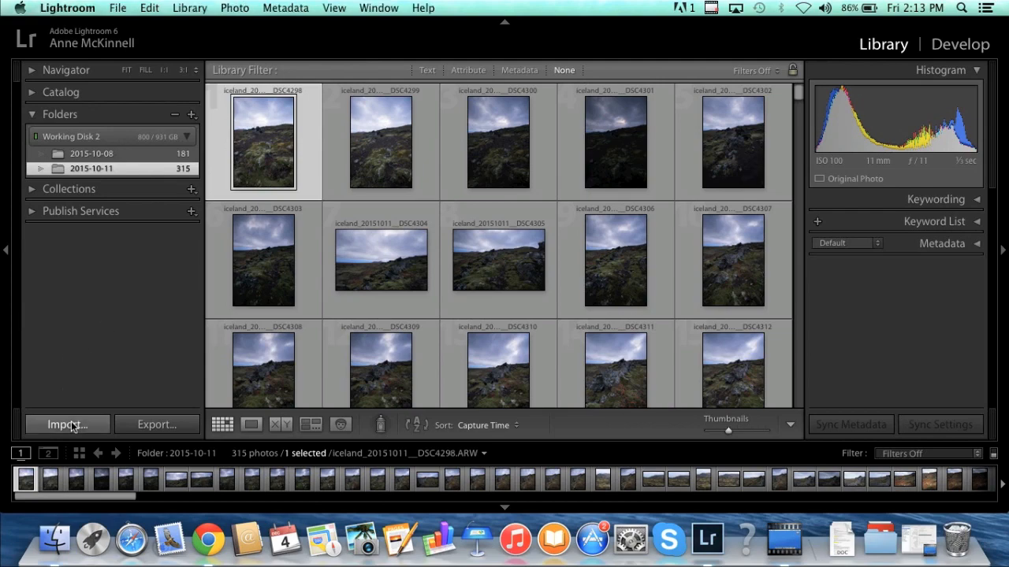
{"action": "left_click", "coordinate": [67, 424]}
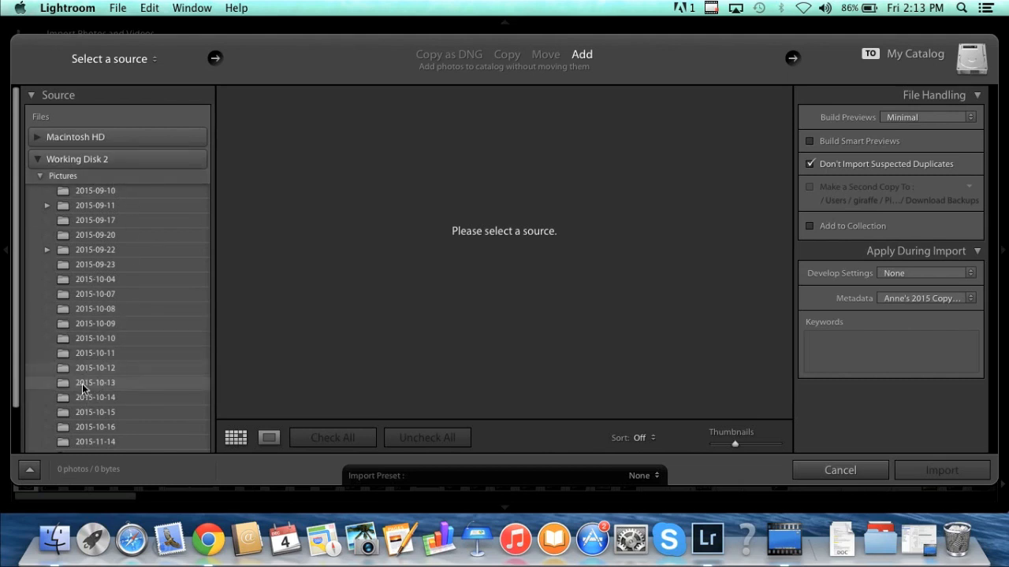
Step: Choose Working Disk 2 > Pictures > 2015-10-13 as the import source in Add mode
{"action": "left_click", "coordinate": [95, 383]}
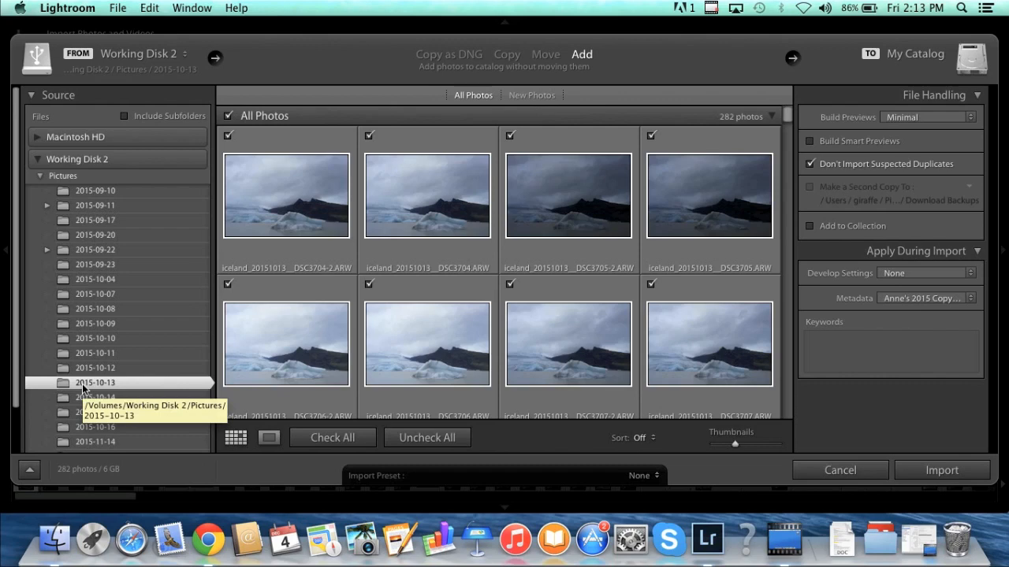
{"action": "mouse_move", "coordinate": [114, 385]}
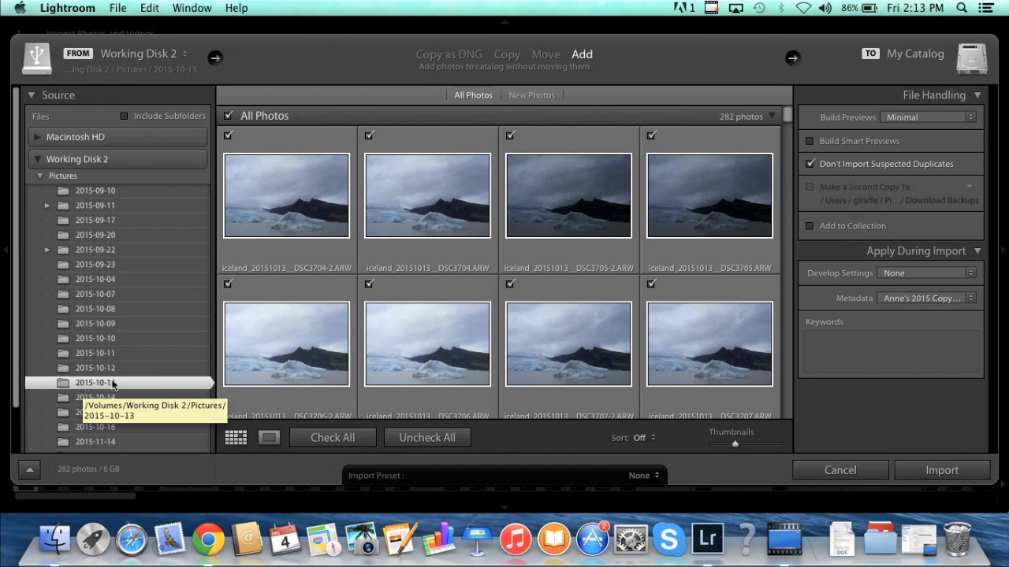
{"action": "mouse_move", "coordinate": [119, 386]}
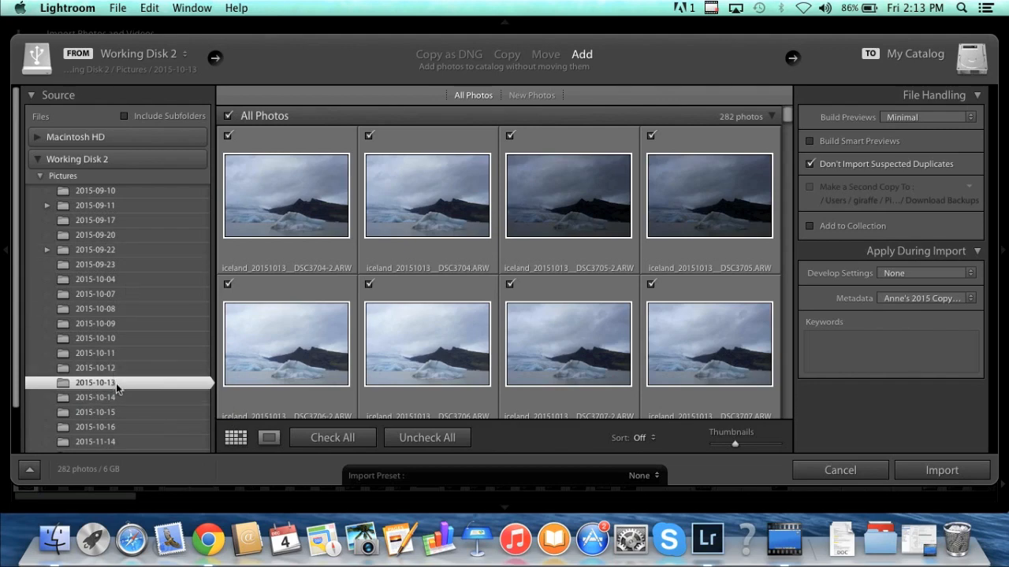
{"action": "mouse_move", "coordinate": [95, 382]}
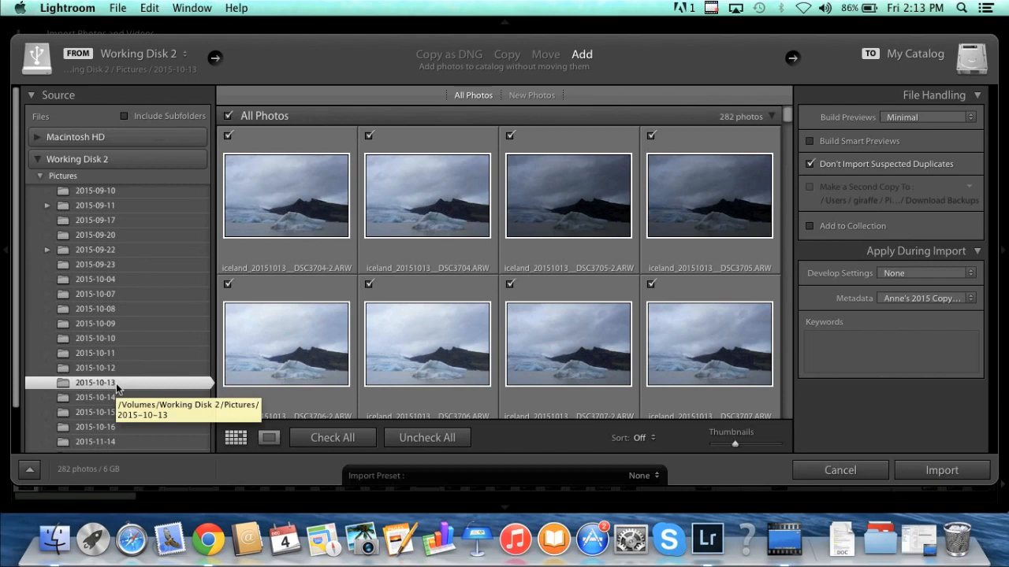
{"action": "mouse_move", "coordinate": [189, 247]}
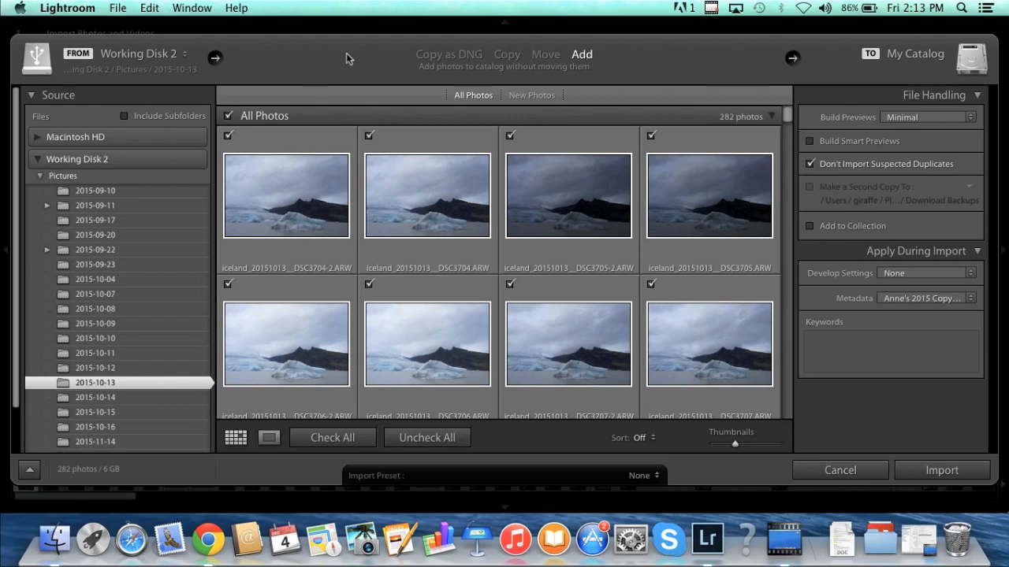
{"action": "mouse_move", "coordinate": [463, 60]}
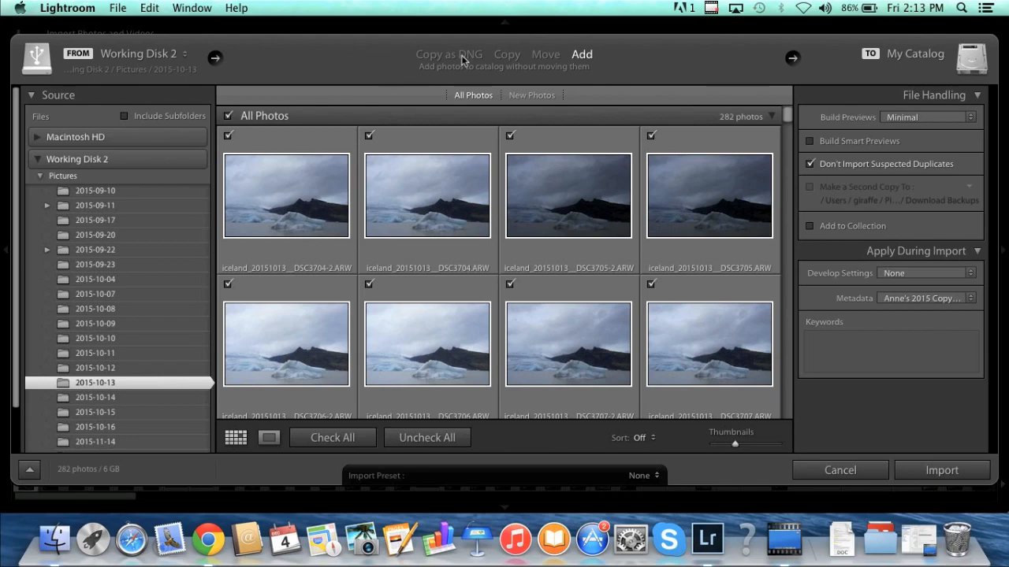
{"action": "left_click", "coordinate": [448, 55]}
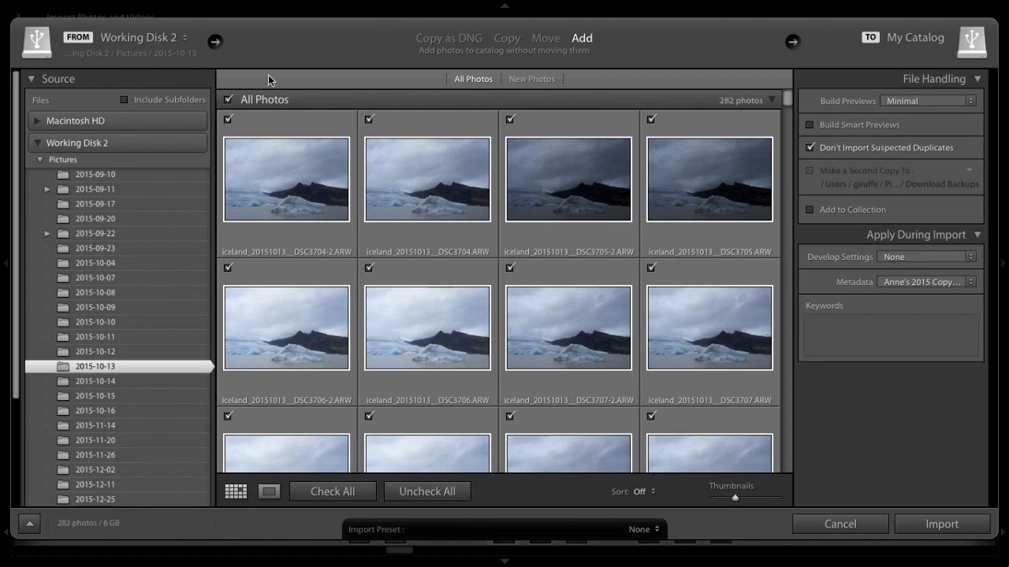
{"action": "mouse_move", "coordinate": [471, 84]}
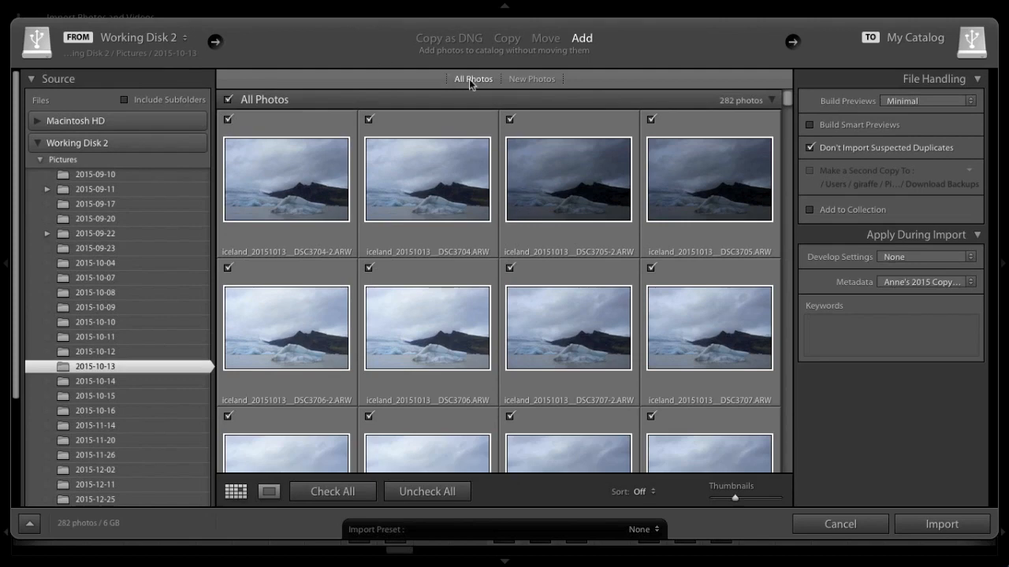
{"action": "left_click", "coordinate": [532, 78]}
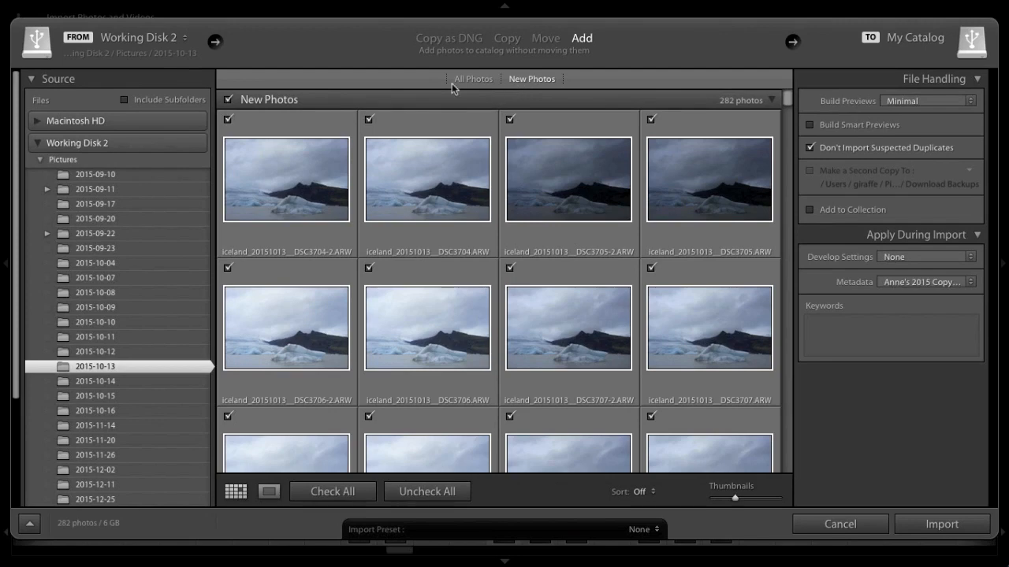
{"action": "left_click", "coordinate": [473, 79]}
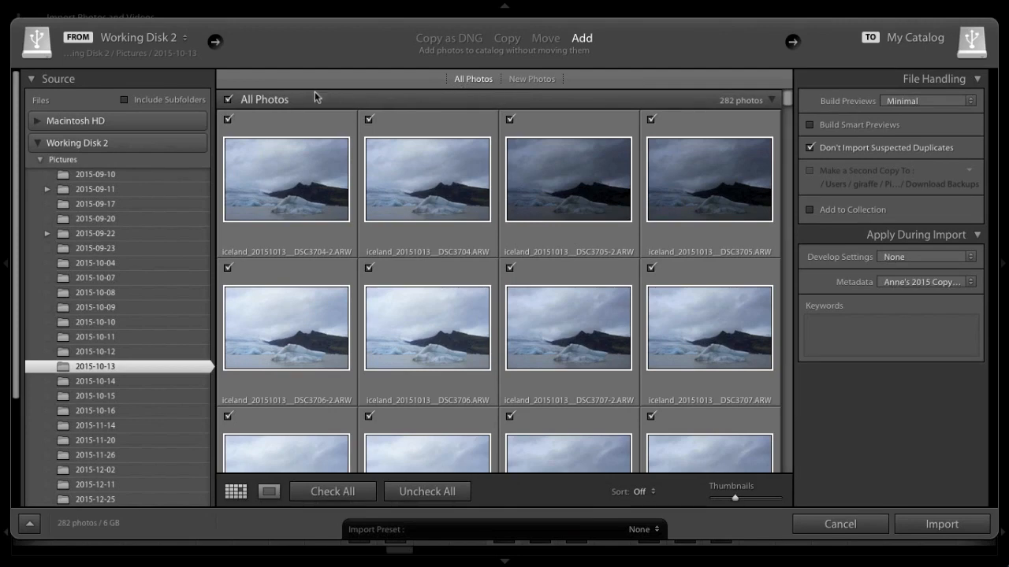
{"action": "mouse_move", "coordinate": [275, 235]}
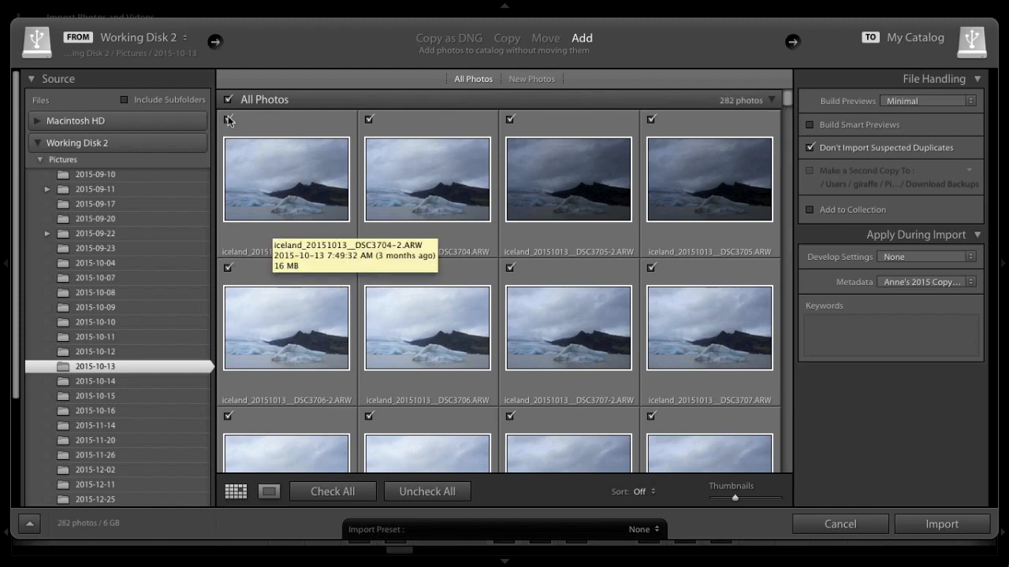
{"action": "left_click", "coordinate": [227, 99]}
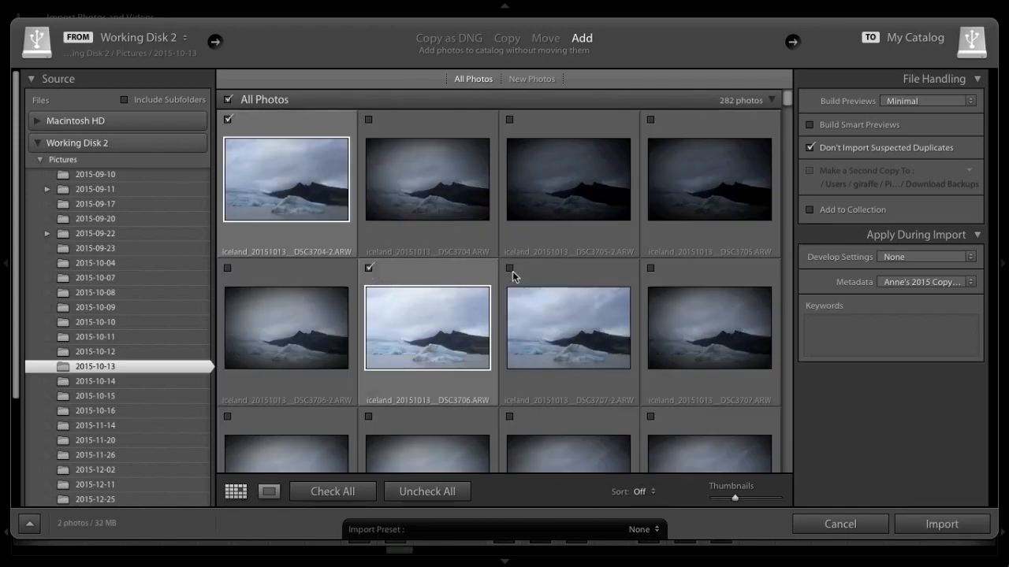
{"action": "left_click", "coordinate": [510, 268]}
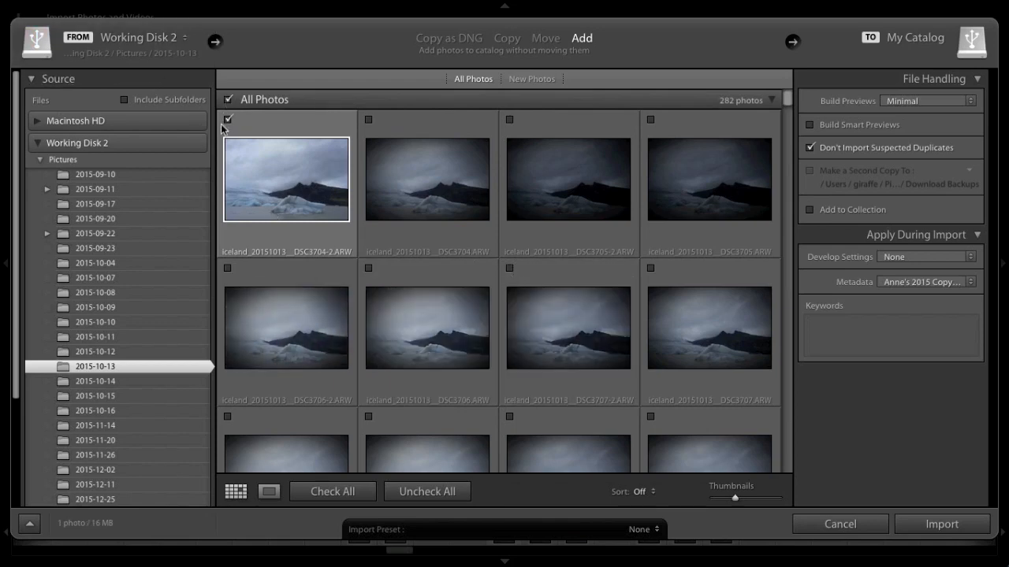
{"action": "left_click", "coordinate": [228, 119]}
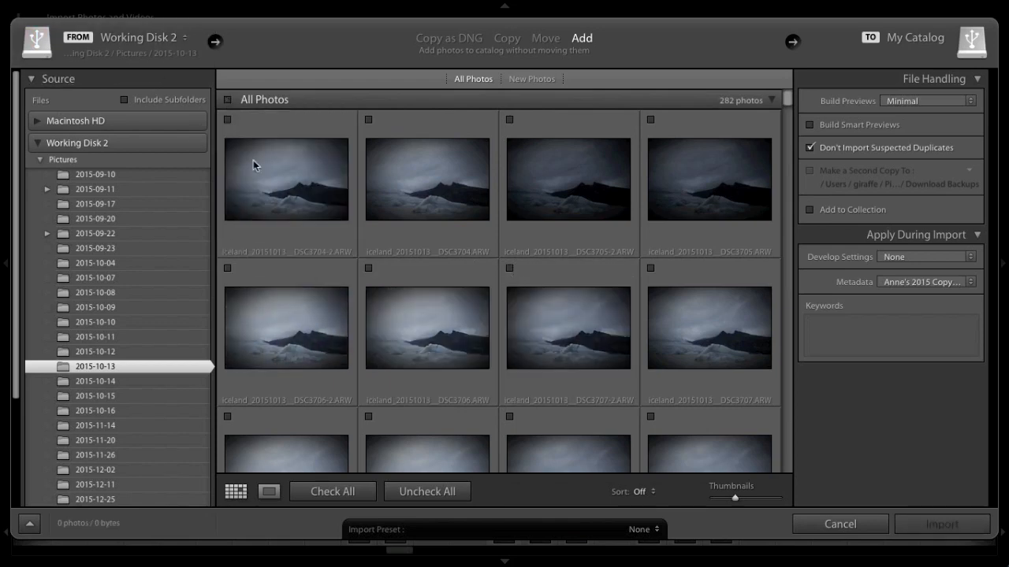
{"action": "left_click", "coordinate": [286, 180]}
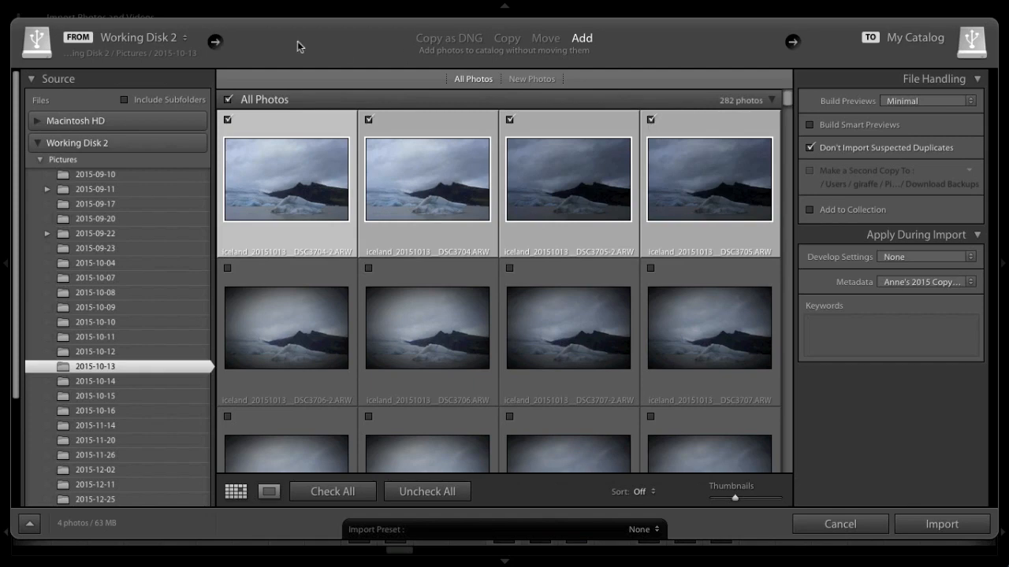
{"action": "left_click", "coordinate": [228, 99]}
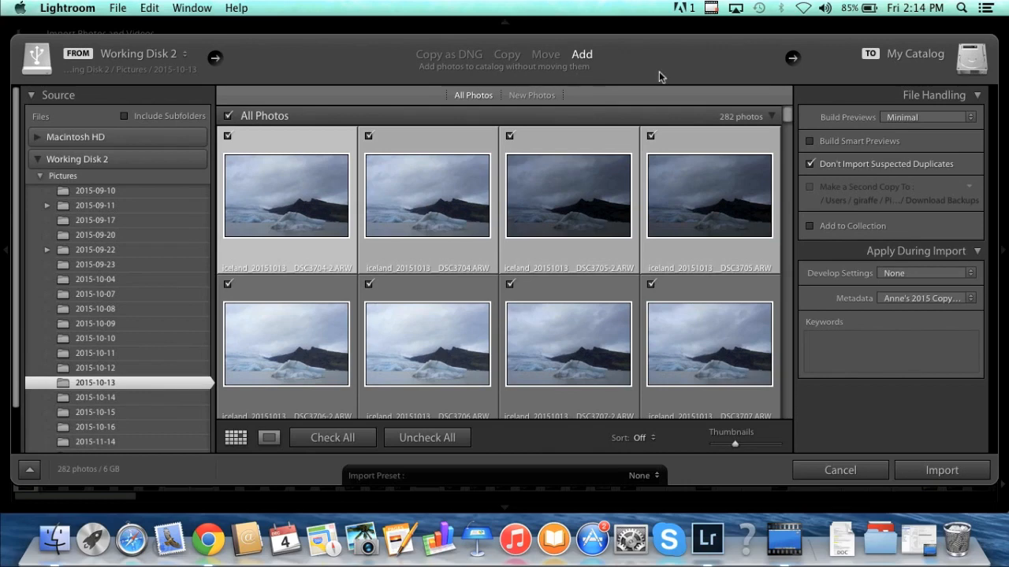
{"action": "mouse_move", "coordinate": [937, 94]}
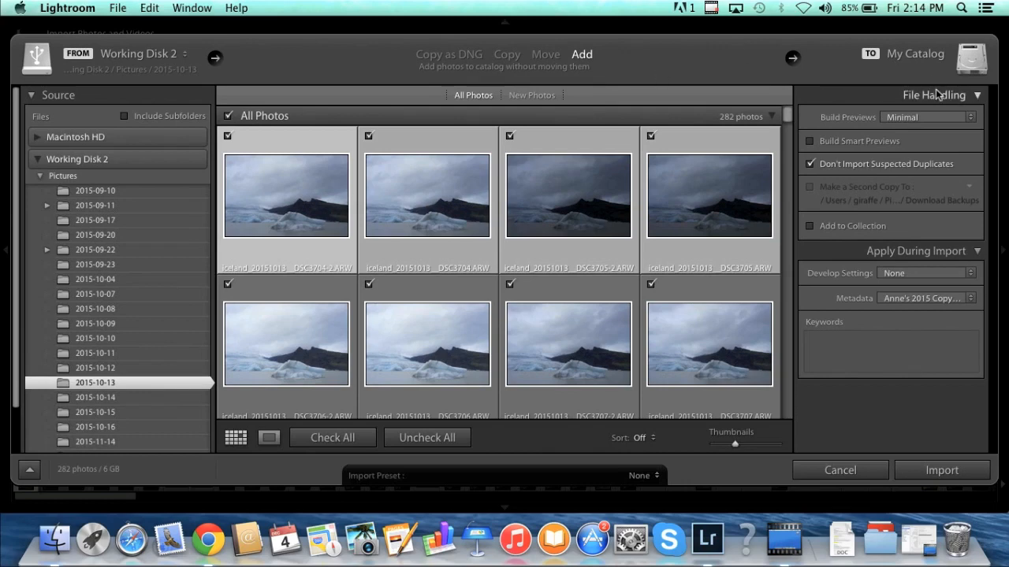
{"action": "mouse_move", "coordinate": [941, 98]}
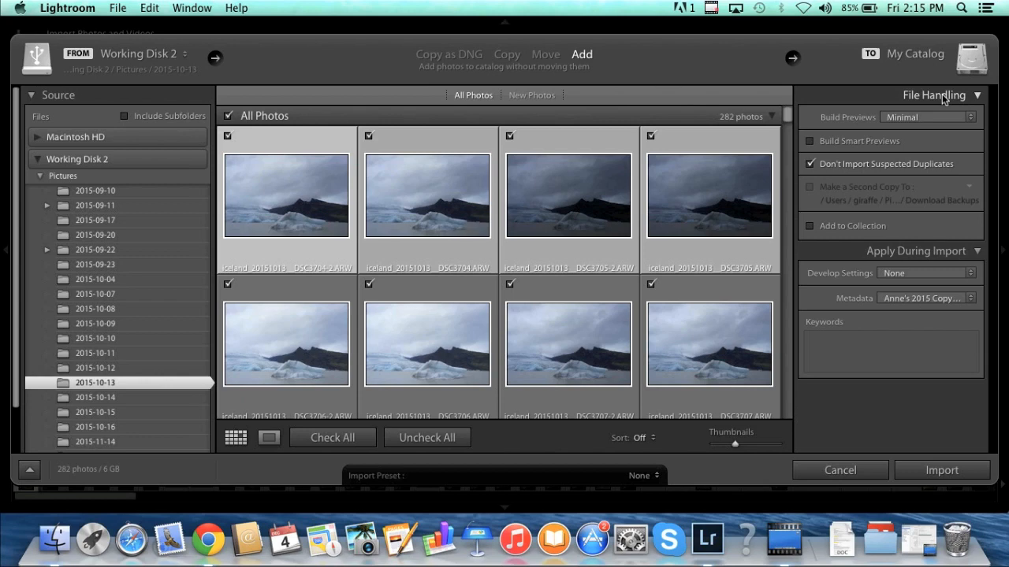
{"action": "mouse_move", "coordinate": [935, 122]}
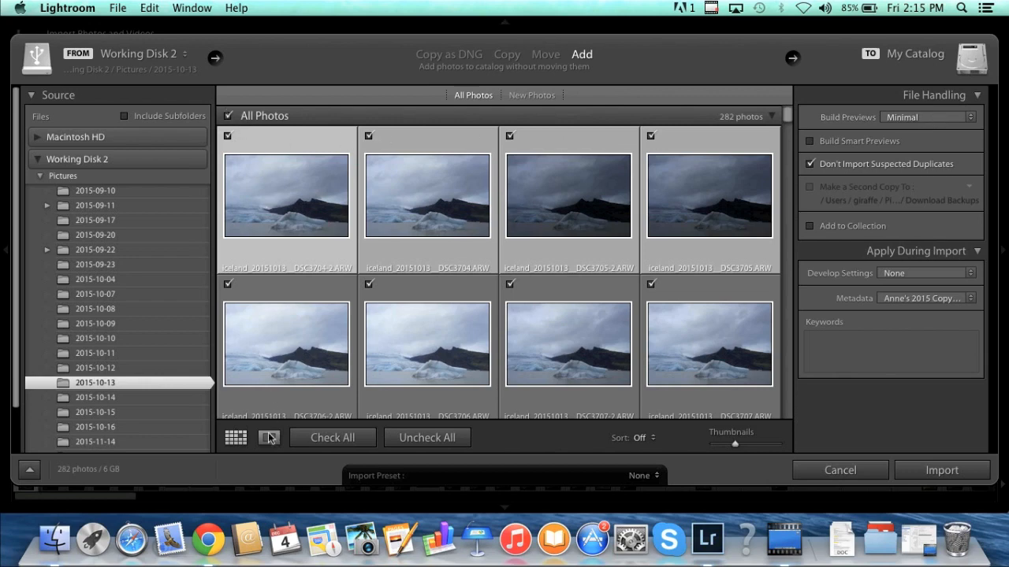
{"action": "left_click", "coordinate": [269, 438]}
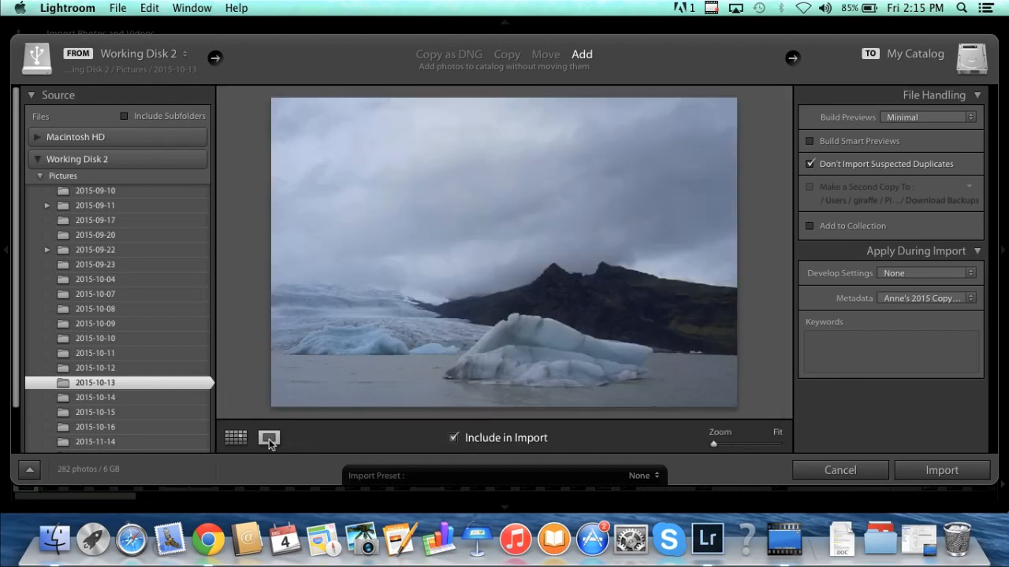
{"action": "mouse_move", "coordinate": [269, 438]}
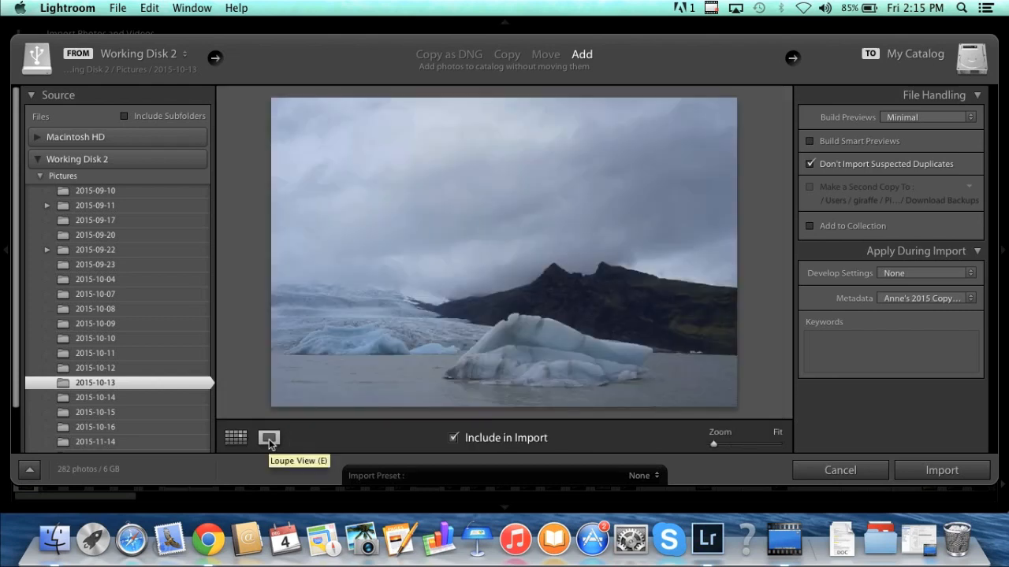
{"action": "left_click", "coordinate": [236, 437]}
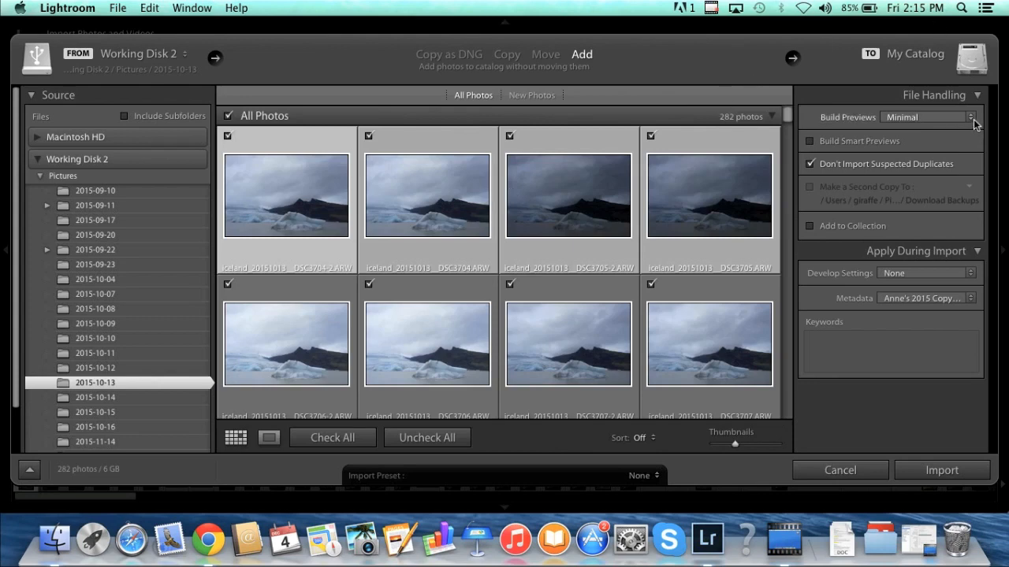
{"action": "left_click", "coordinate": [928, 117]}
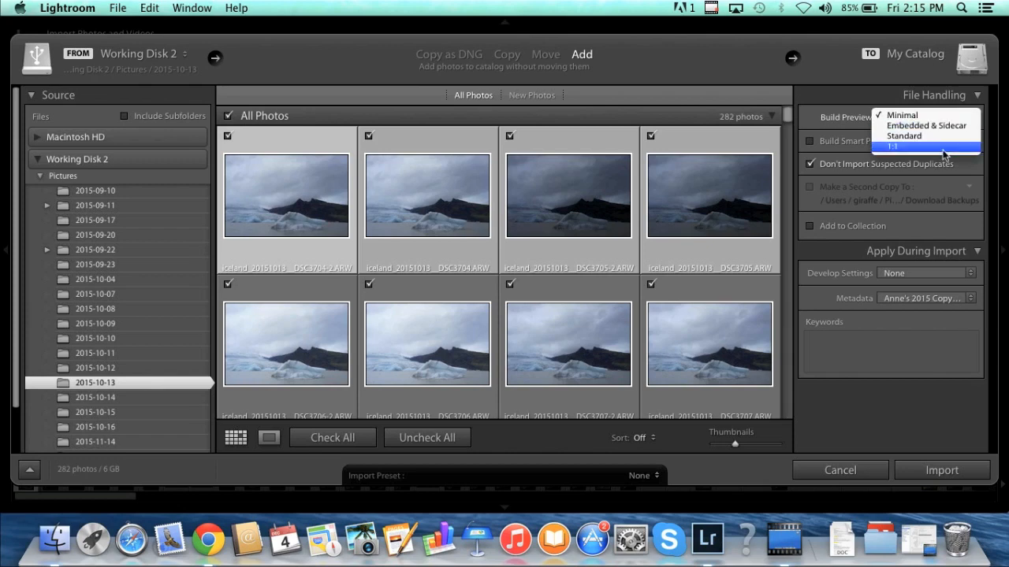
{"action": "mouse_move", "coordinate": [944, 154]}
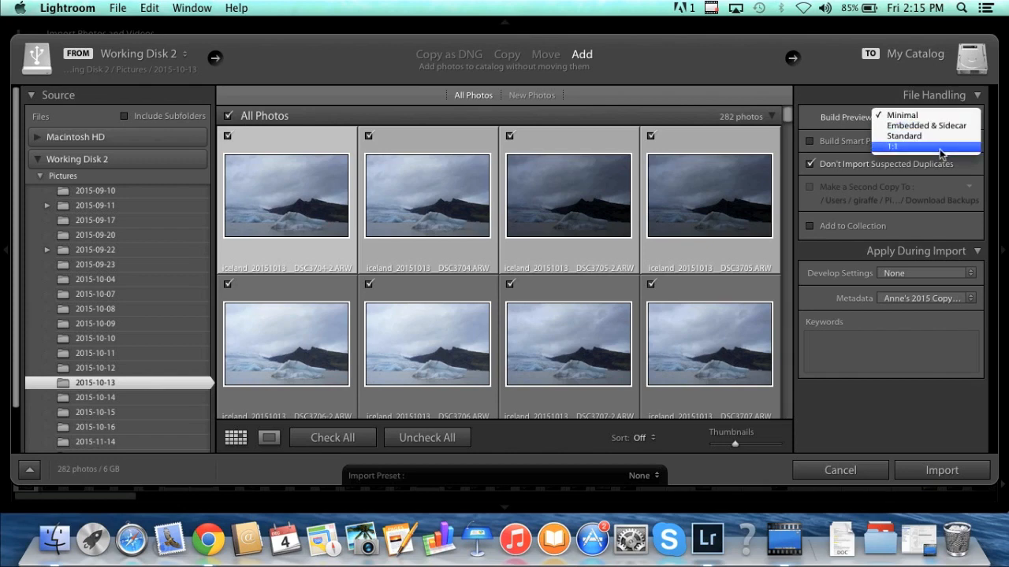
{"action": "mouse_move", "coordinate": [941, 153]}
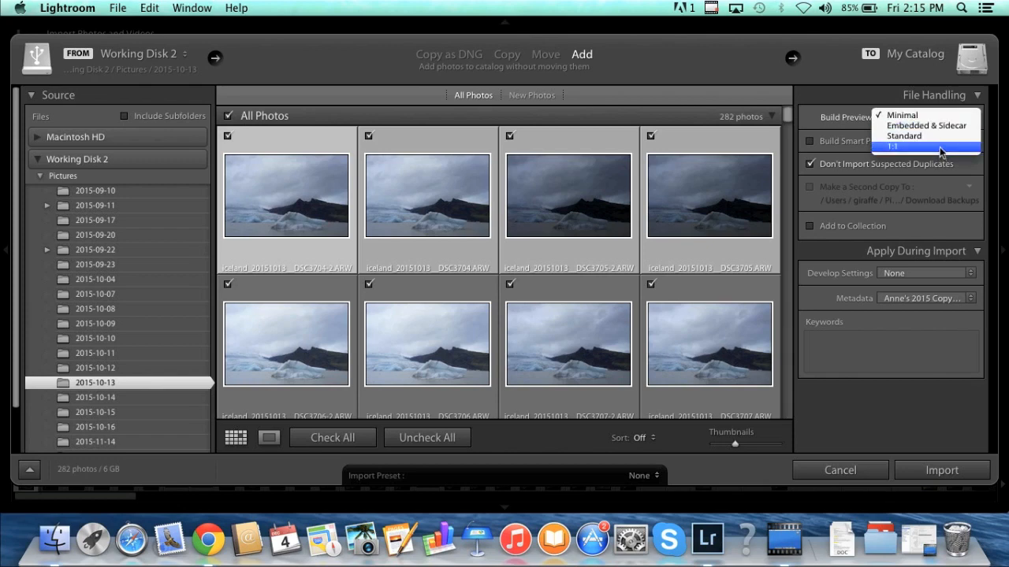
{"action": "left_click", "coordinate": [901, 115]}
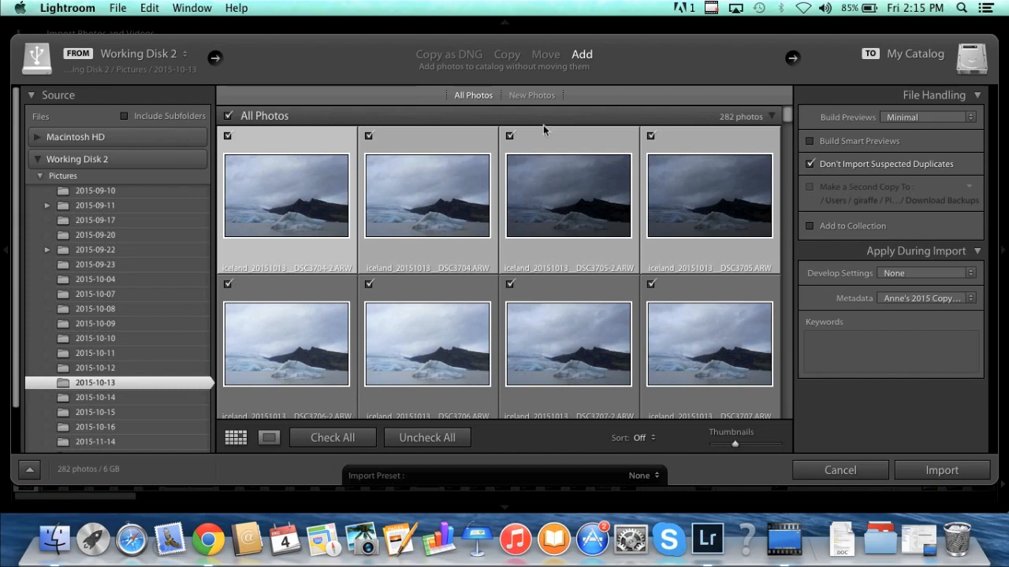
{"action": "mouse_move", "coordinate": [725, 196]}
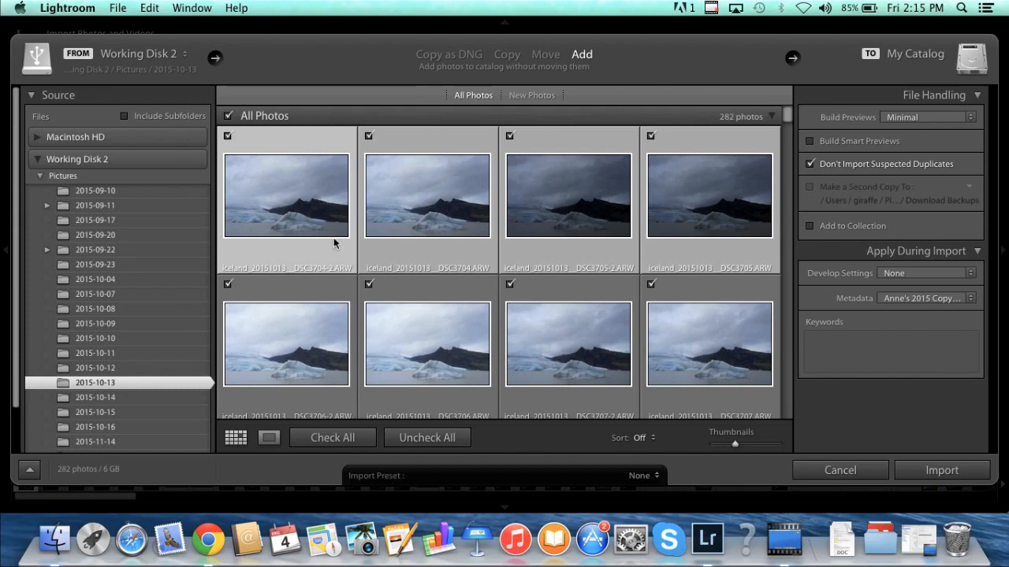
{"action": "mouse_move", "coordinate": [680, 191]}
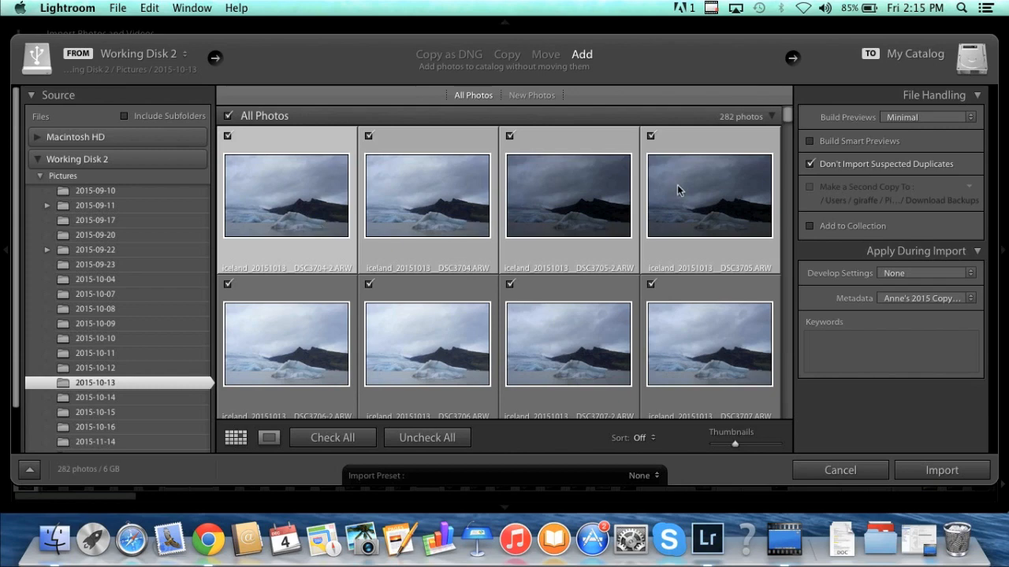
{"action": "mouse_move", "coordinate": [680, 191]}
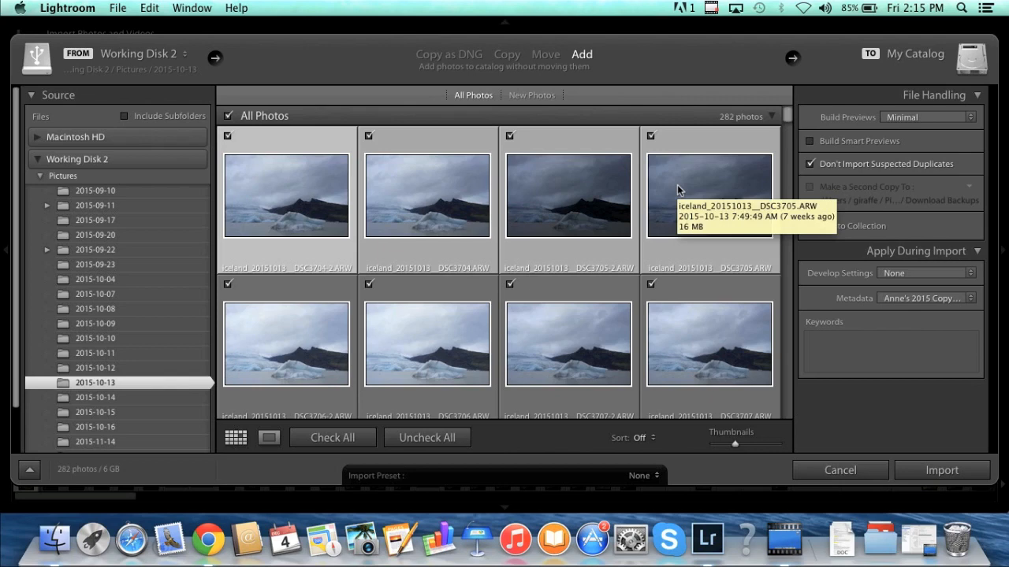
{"action": "mouse_move", "coordinate": [749, 378]}
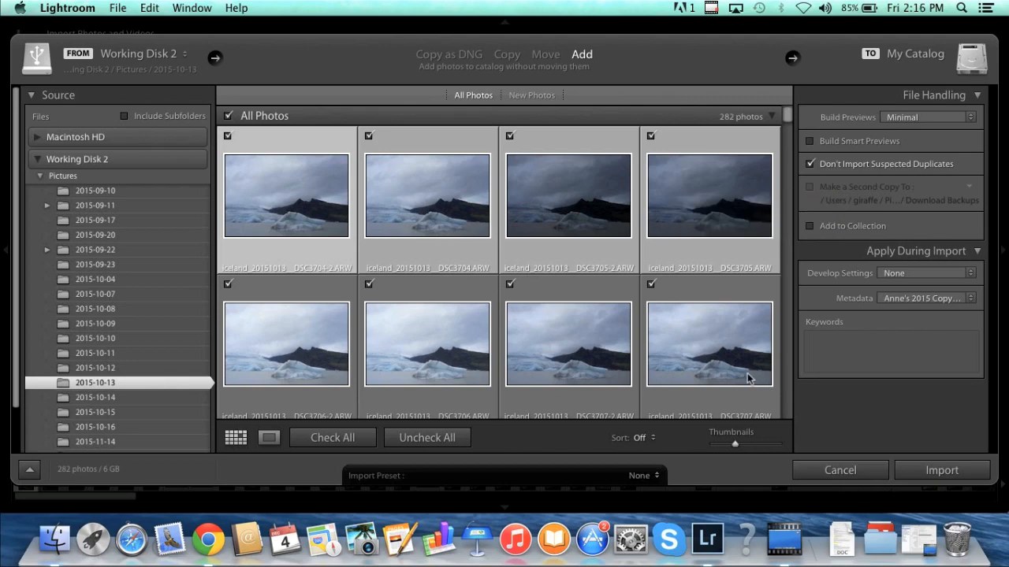
{"action": "mouse_move", "coordinate": [809, 164]}
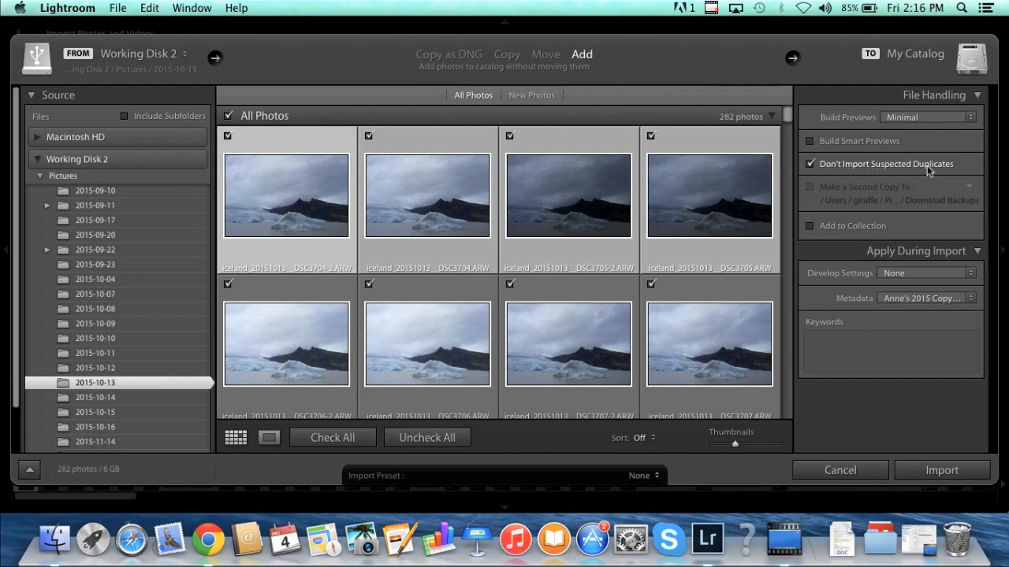
{"action": "mouse_move", "coordinate": [863, 175]}
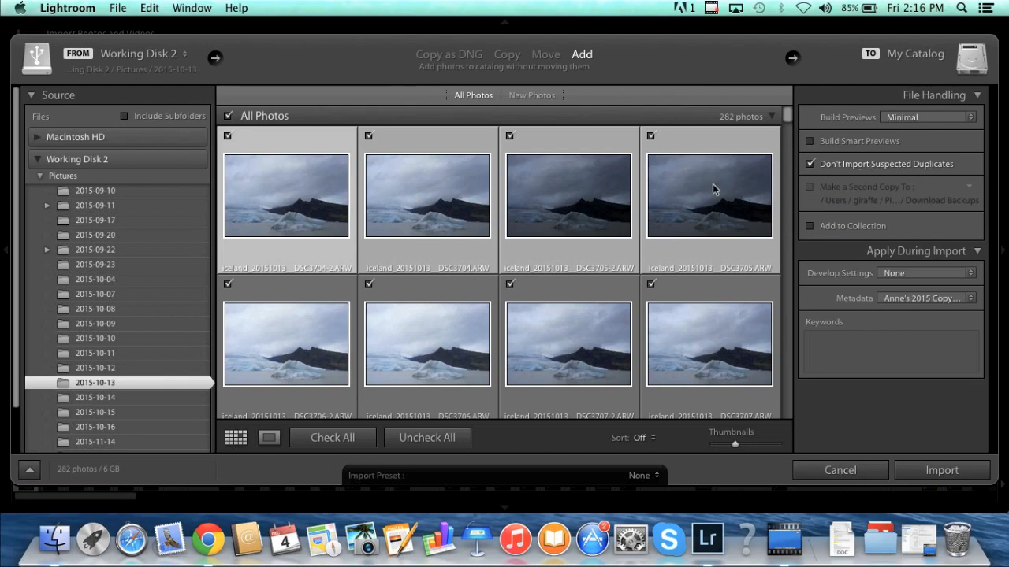
{"action": "mouse_move", "coordinate": [713, 189]}
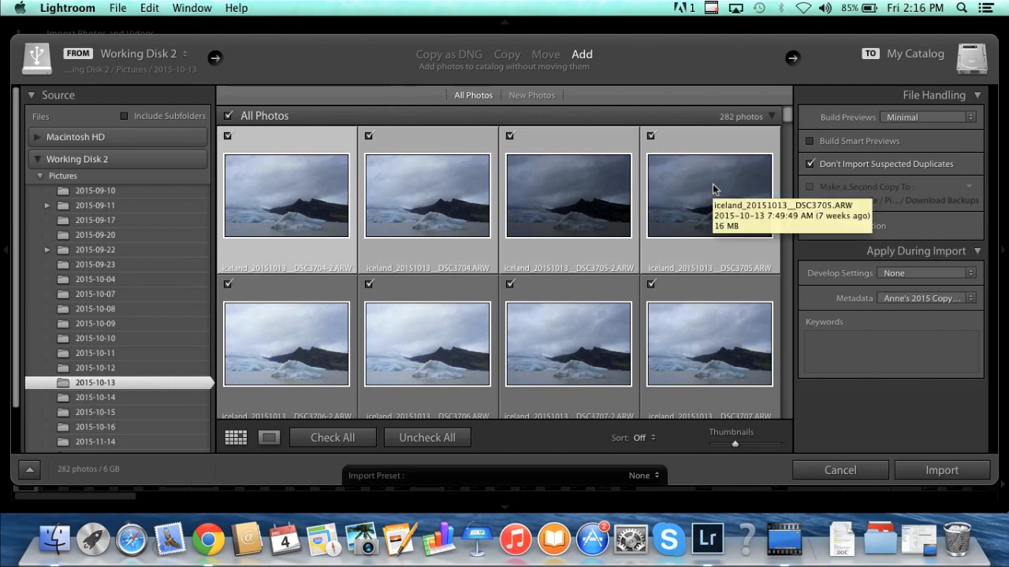
{"action": "mouse_move", "coordinate": [817, 166]}
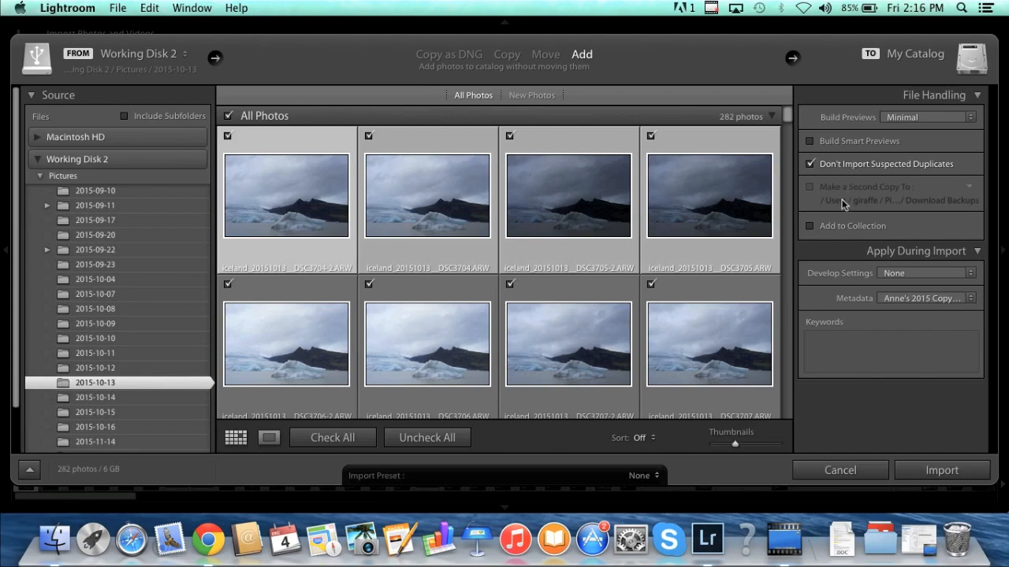
{"action": "mouse_move", "coordinate": [910, 199]}
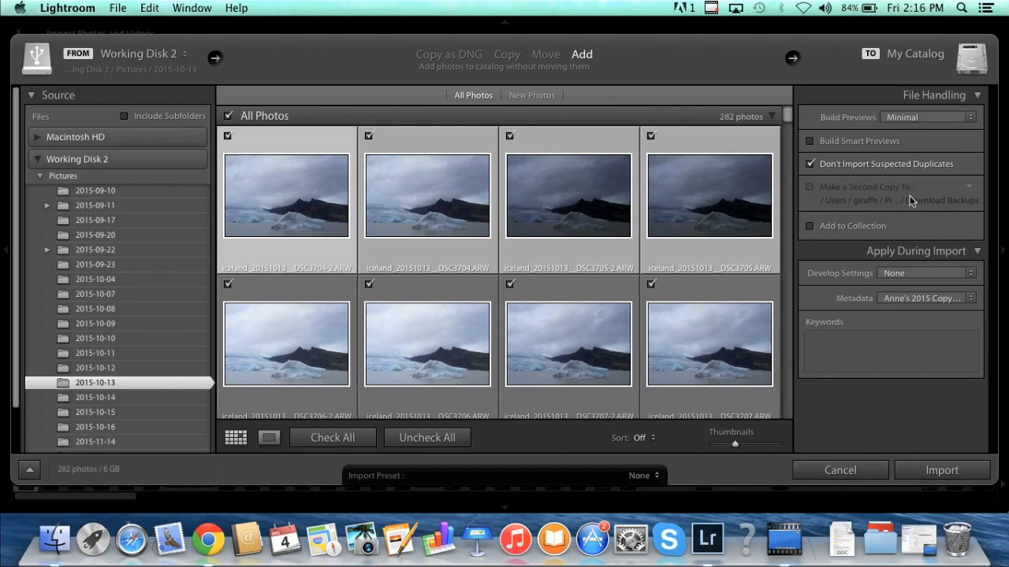
{"action": "mouse_move", "coordinate": [823, 202]}
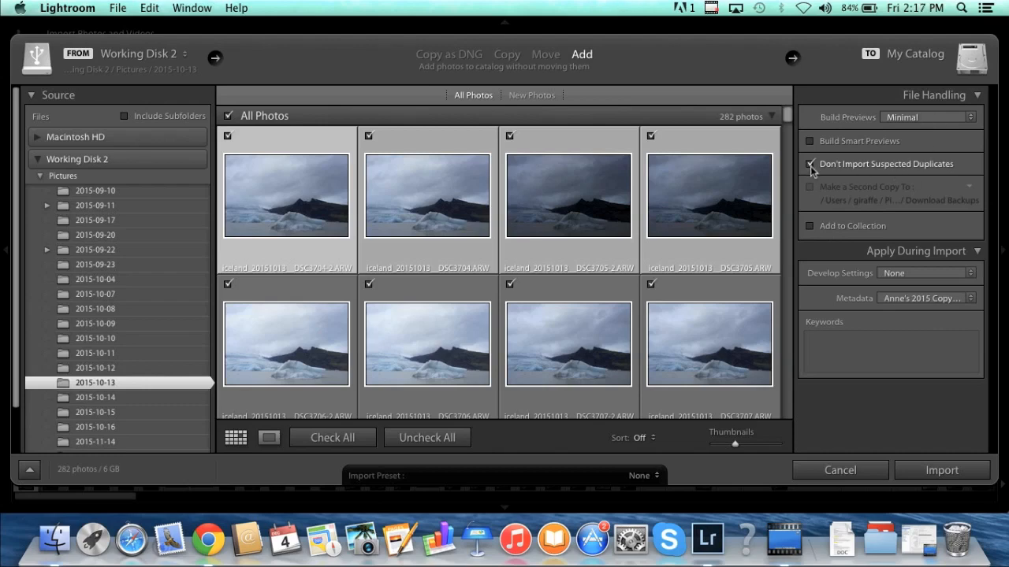
{"action": "left_click", "coordinate": [810, 164]}
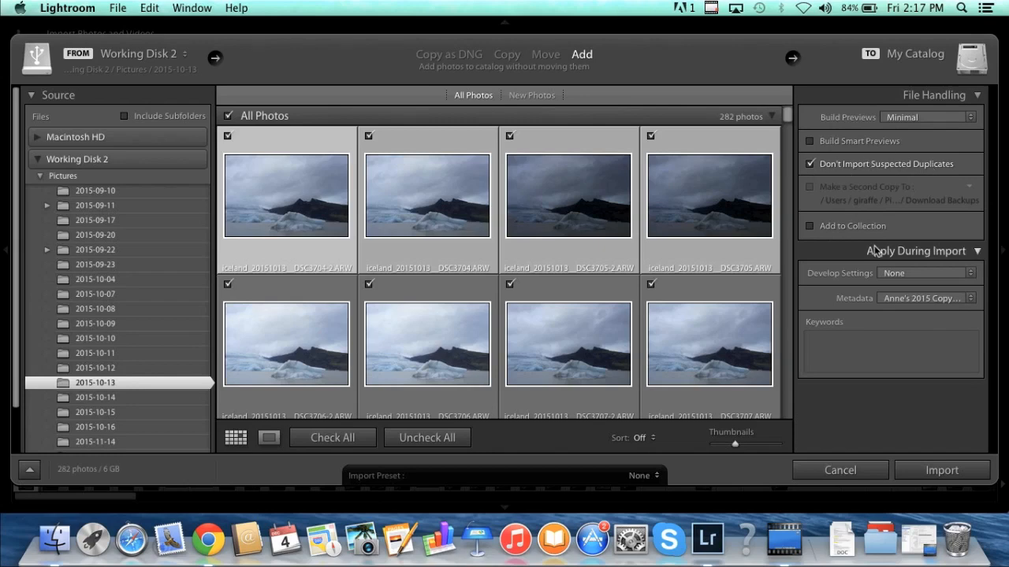
{"action": "mouse_move", "coordinate": [861, 257]}
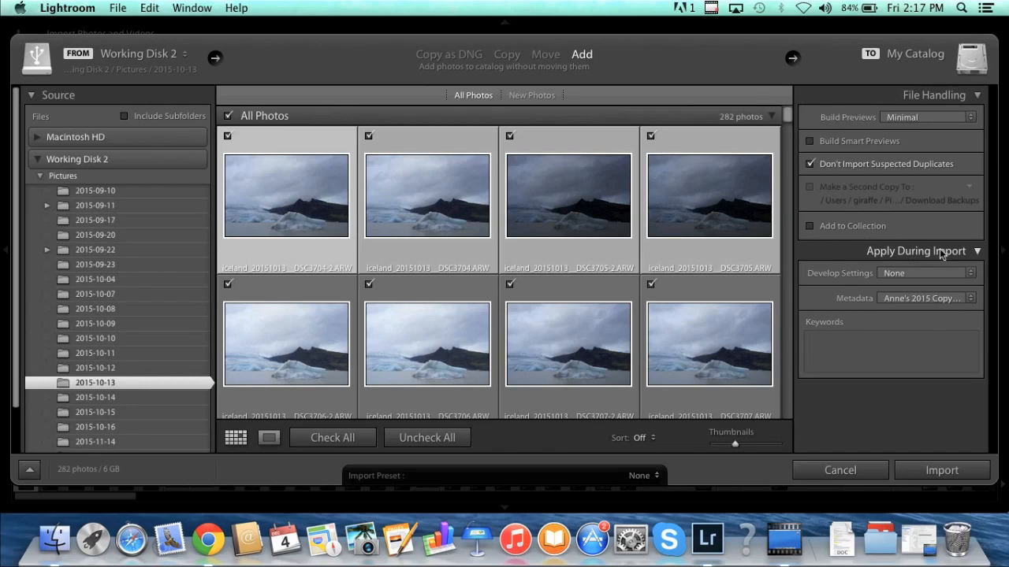
{"action": "mouse_move", "coordinate": [968, 258]}
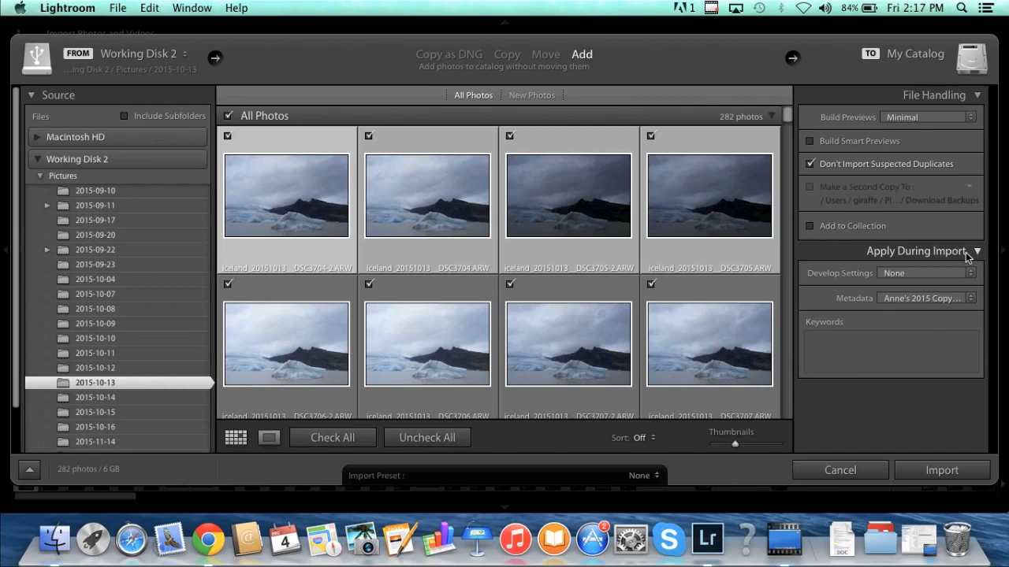
{"action": "mouse_move", "coordinate": [935, 282]}
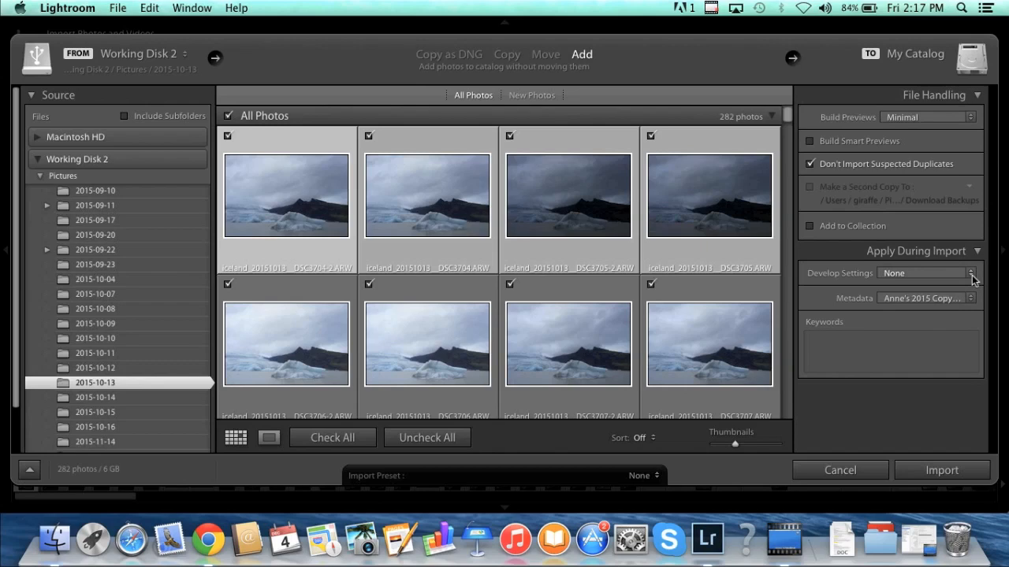
{"action": "mouse_move", "coordinate": [976, 281]}
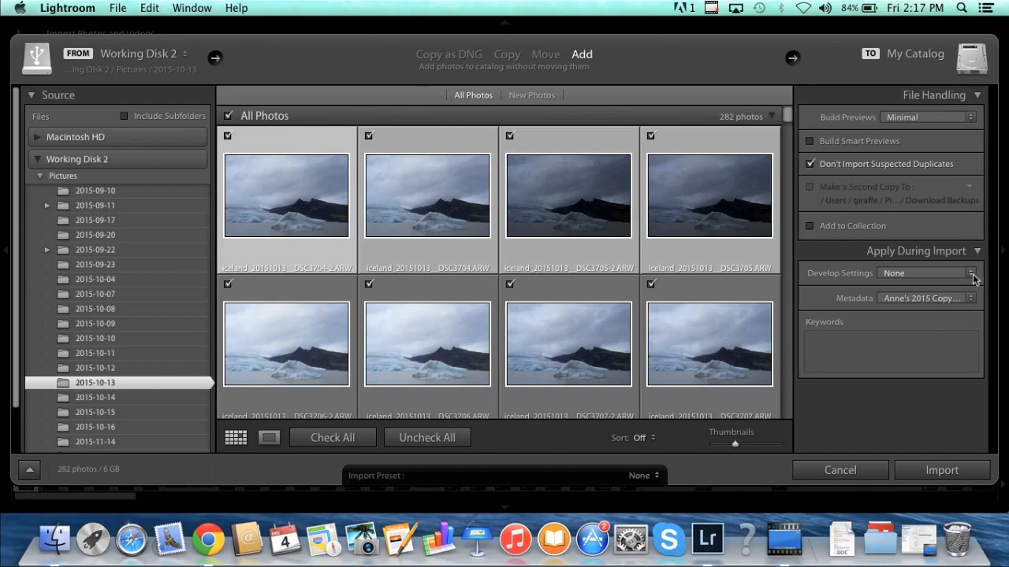
{"action": "mouse_move", "coordinate": [984, 281]}
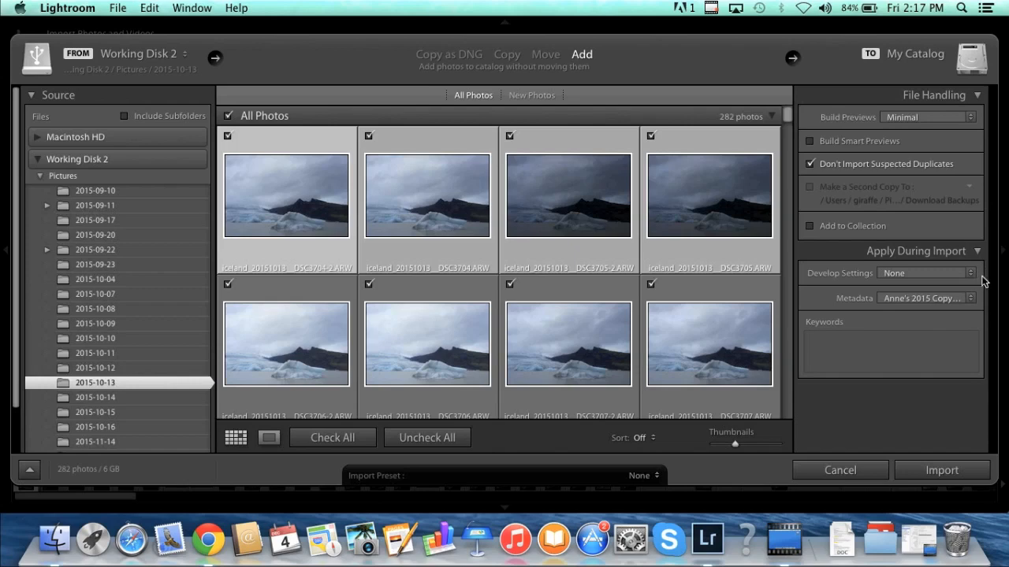
{"action": "mouse_move", "coordinate": [984, 280]}
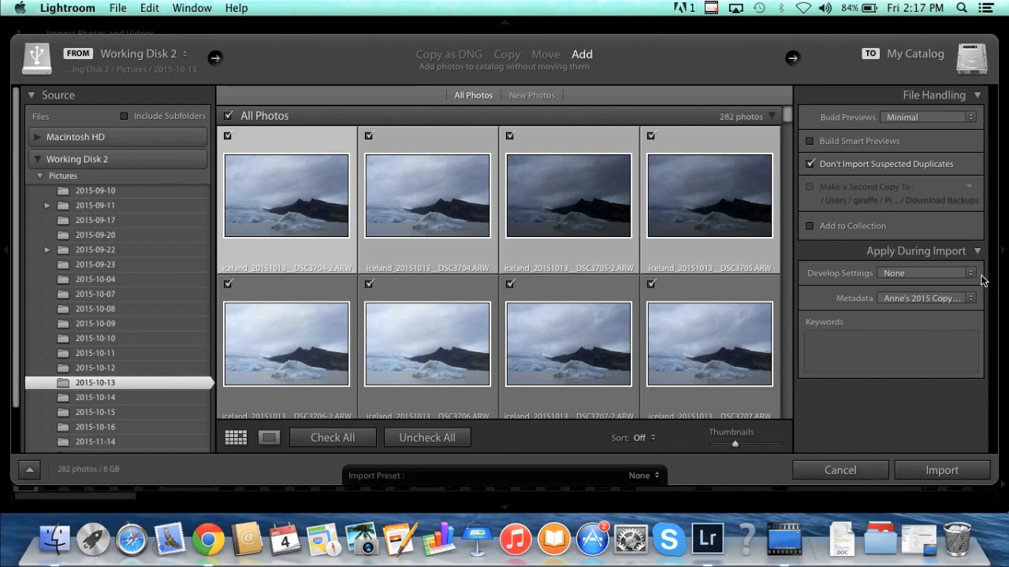
{"action": "mouse_move", "coordinate": [989, 278]}
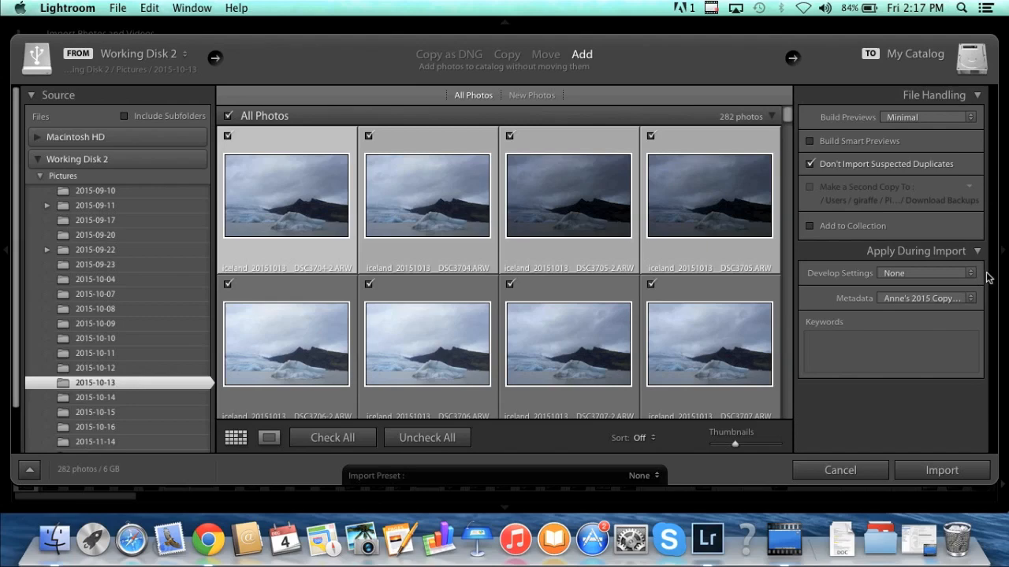
{"action": "mouse_move", "coordinate": [987, 280]}
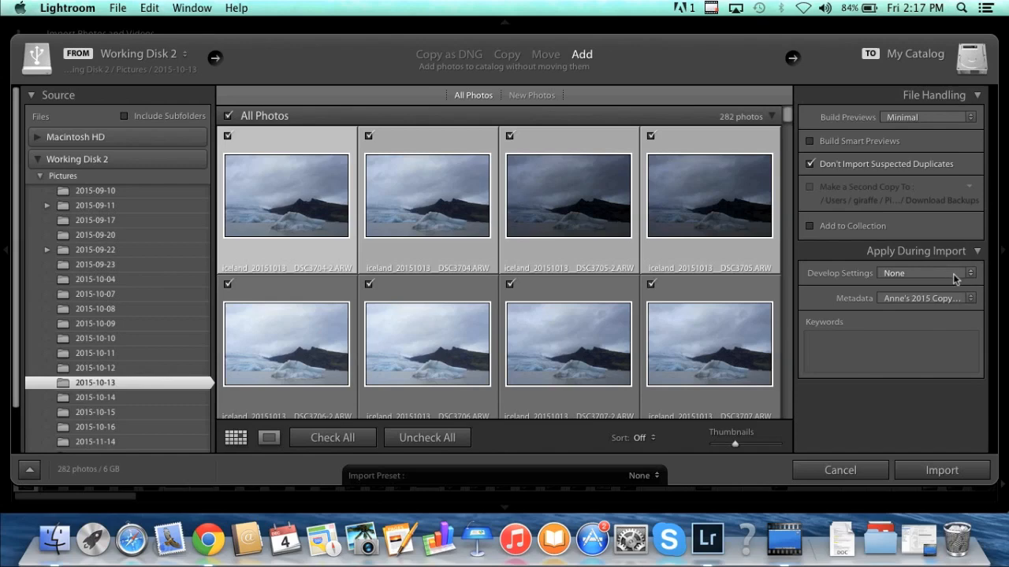
{"action": "mouse_move", "coordinate": [942, 310]}
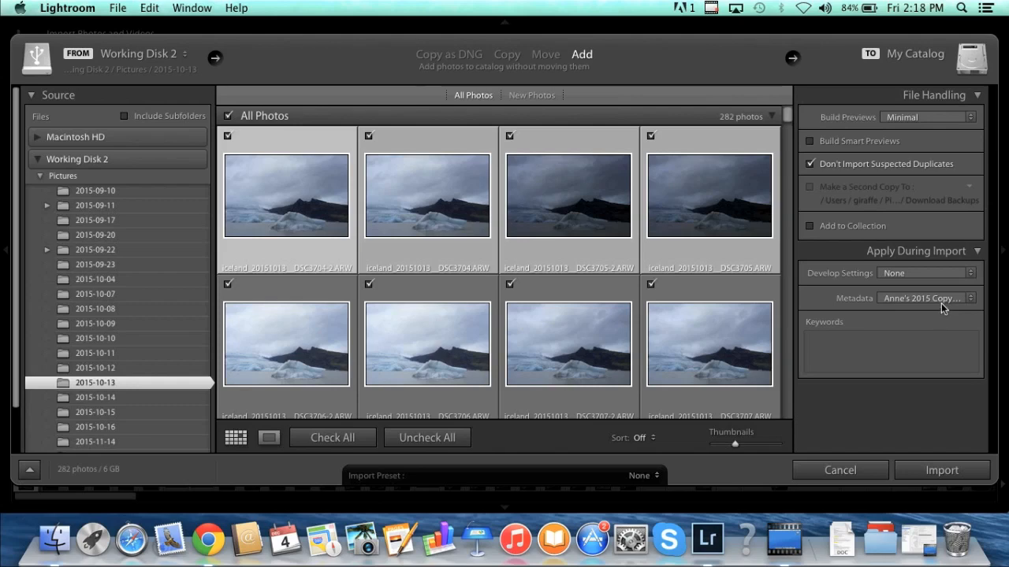
Step: Start a new metadata preset named 'Anne's New Metadata'
{"action": "left_click", "coordinate": [926, 298]}
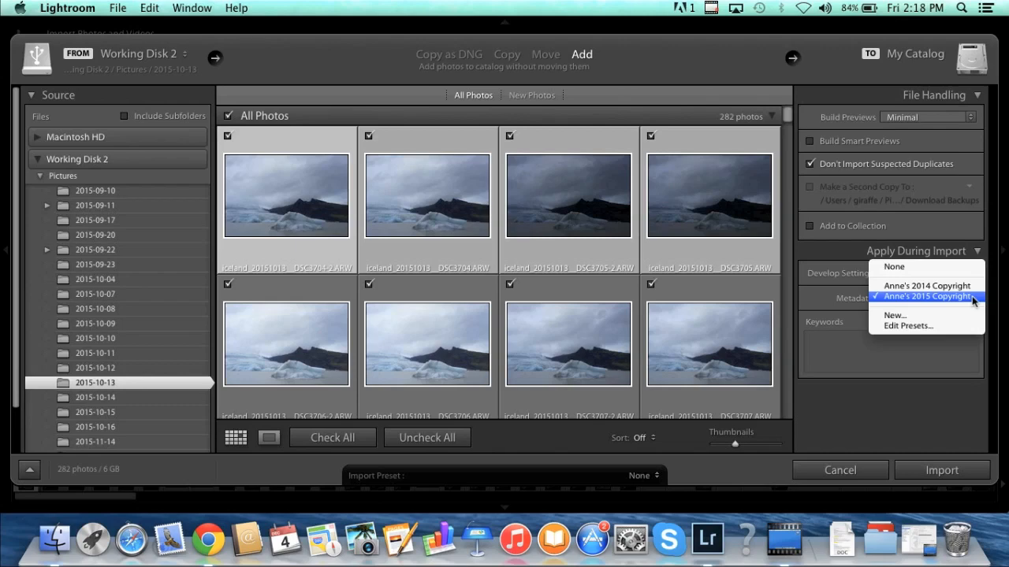
{"action": "mouse_move", "coordinate": [927, 285]}
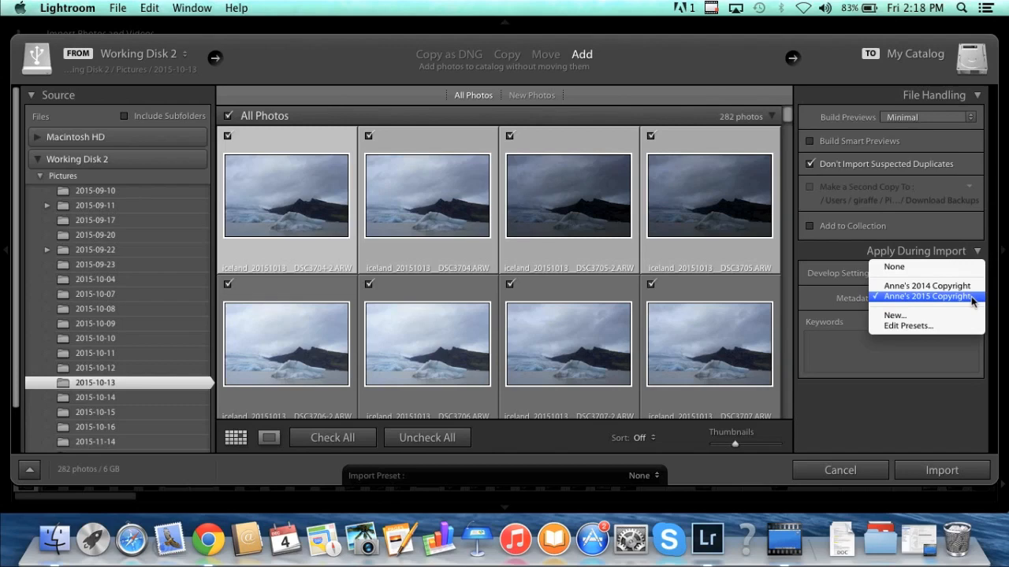
{"action": "mouse_move", "coordinate": [895, 315]}
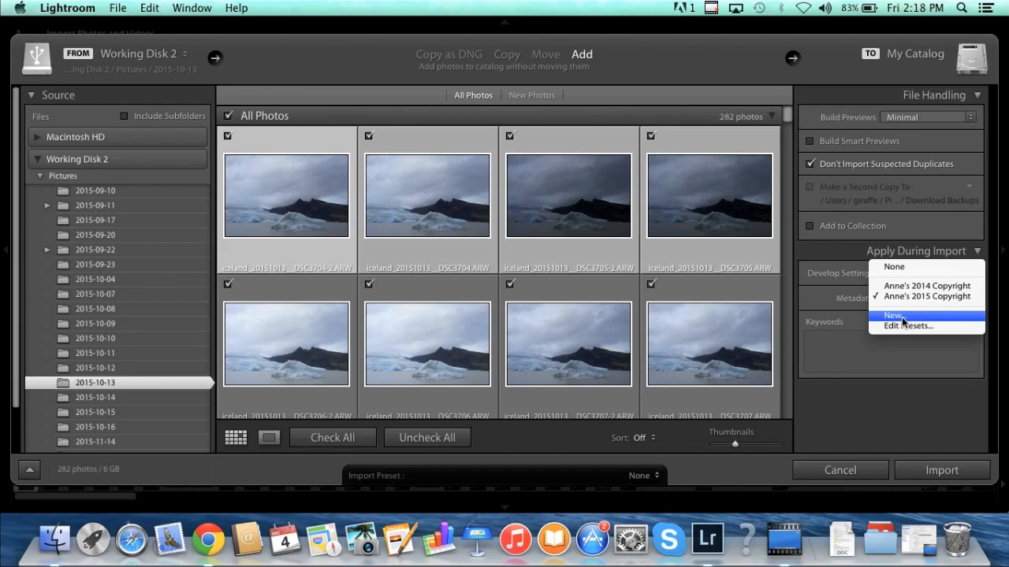
{"action": "left_click", "coordinate": [894, 315]}
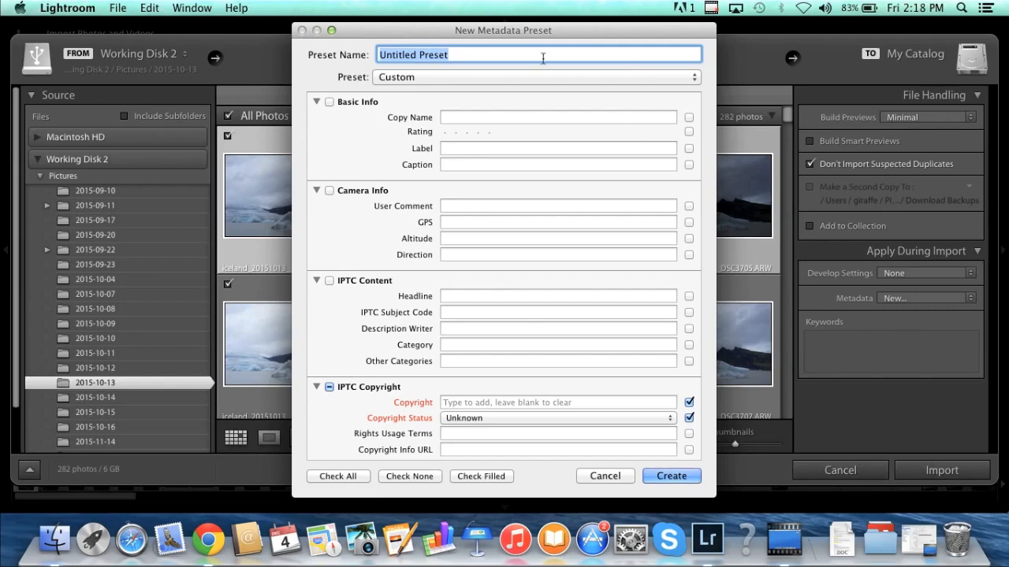
{"action": "type", "text": "Anne's New M"}
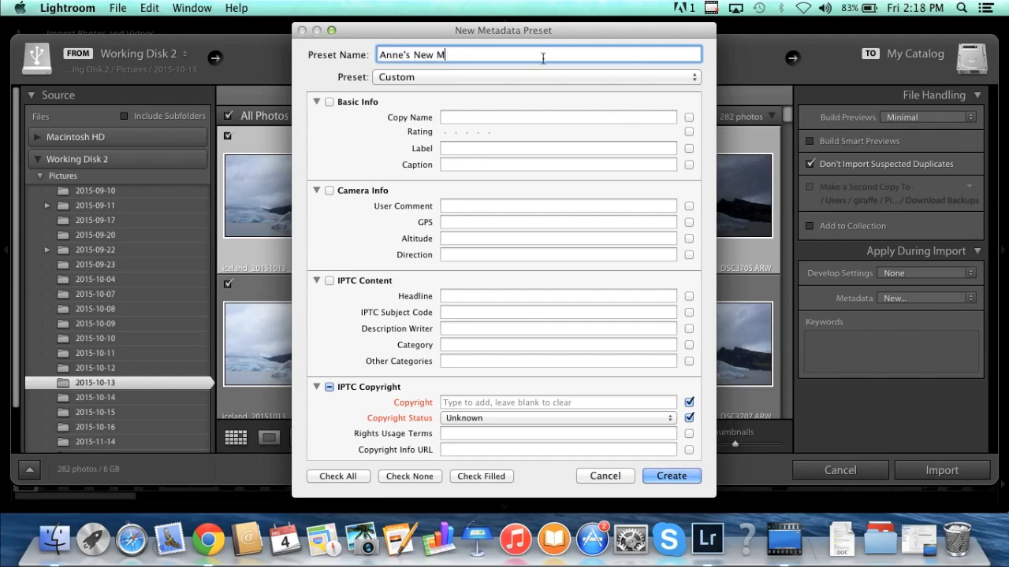
{"action": "type", "text": "etadata"}
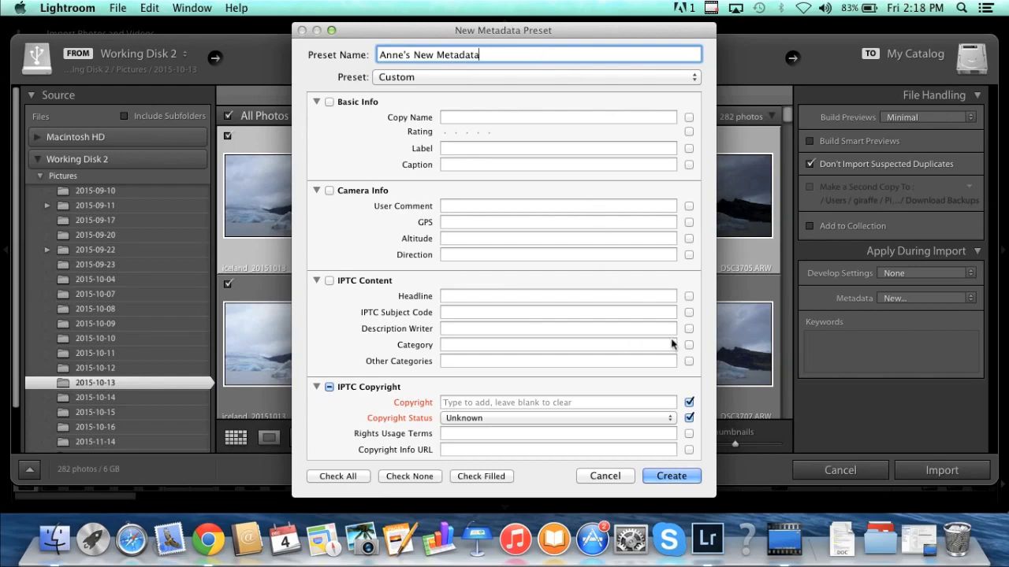
Step: Set copyright to '2015 Anne McKinnell', status Copyrighted, and create the preset
{"action": "scroll", "scroll_direction": "down", "scroll_amount": 3}
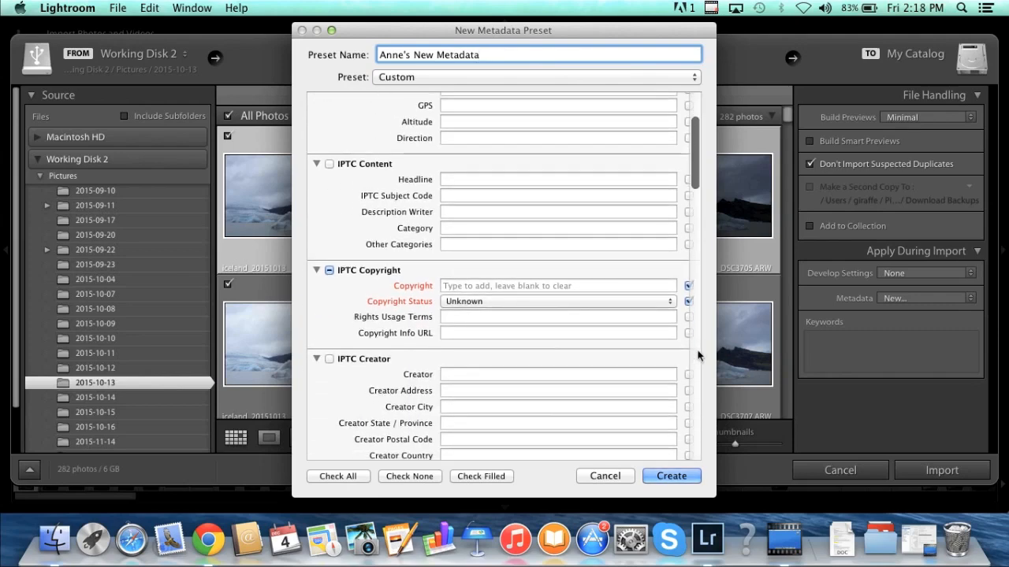
{"action": "mouse_move", "coordinate": [600, 313]}
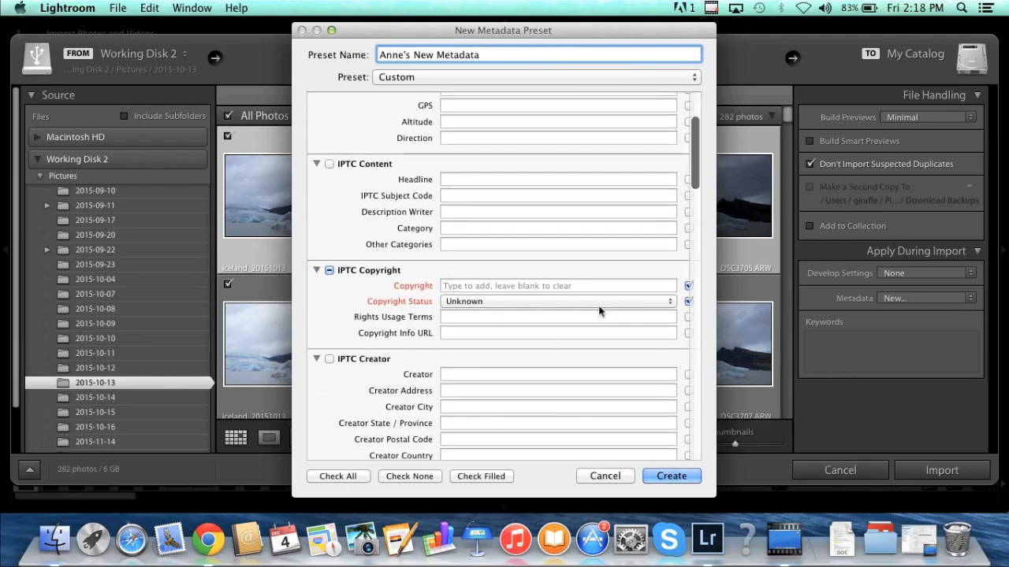
{"action": "left_click", "coordinate": [558, 286]}
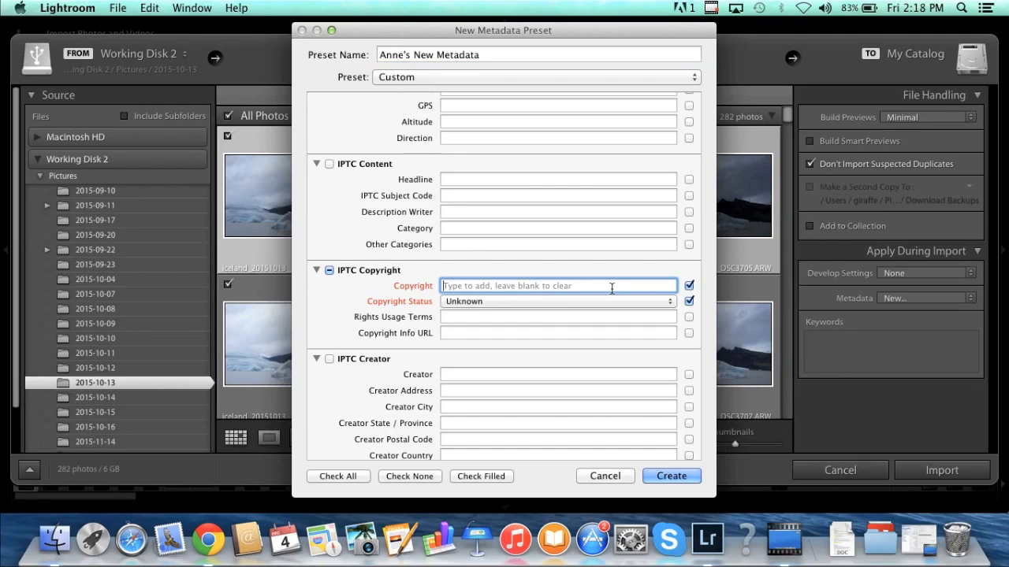
{"action": "type", "text": "2016"}
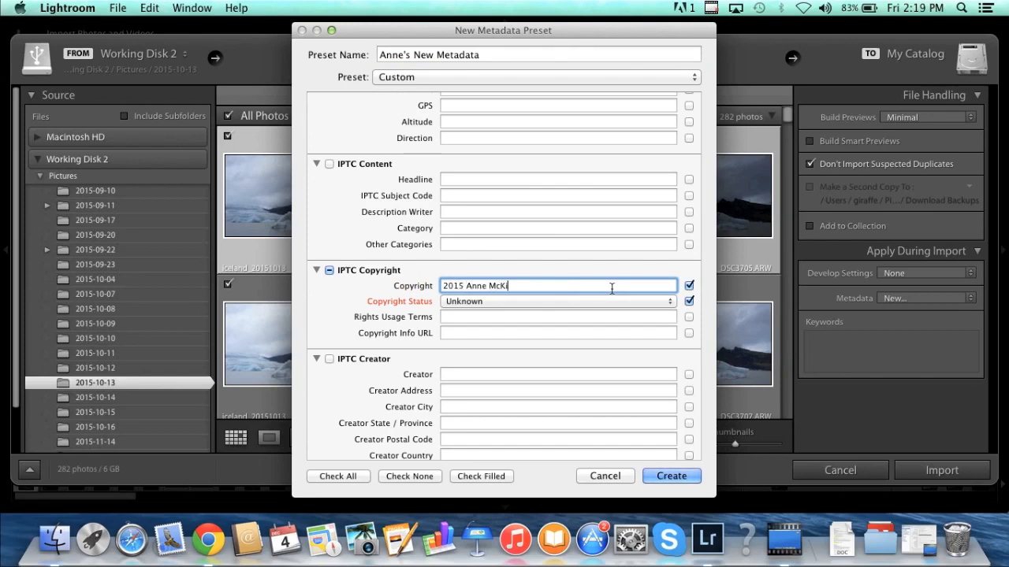
{"action": "type", "text": "nnell"}
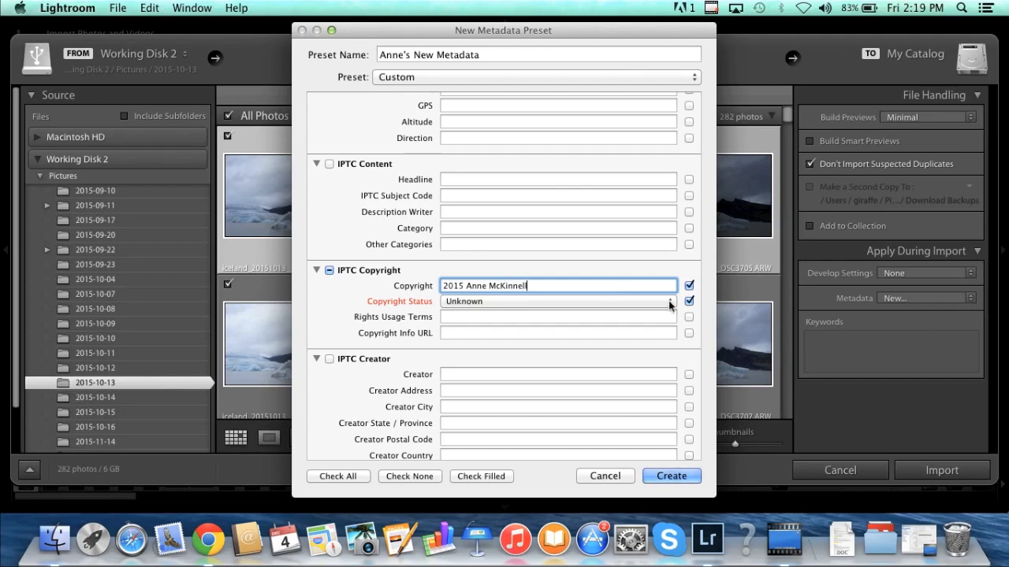
{"action": "left_click", "coordinate": [558, 301]}
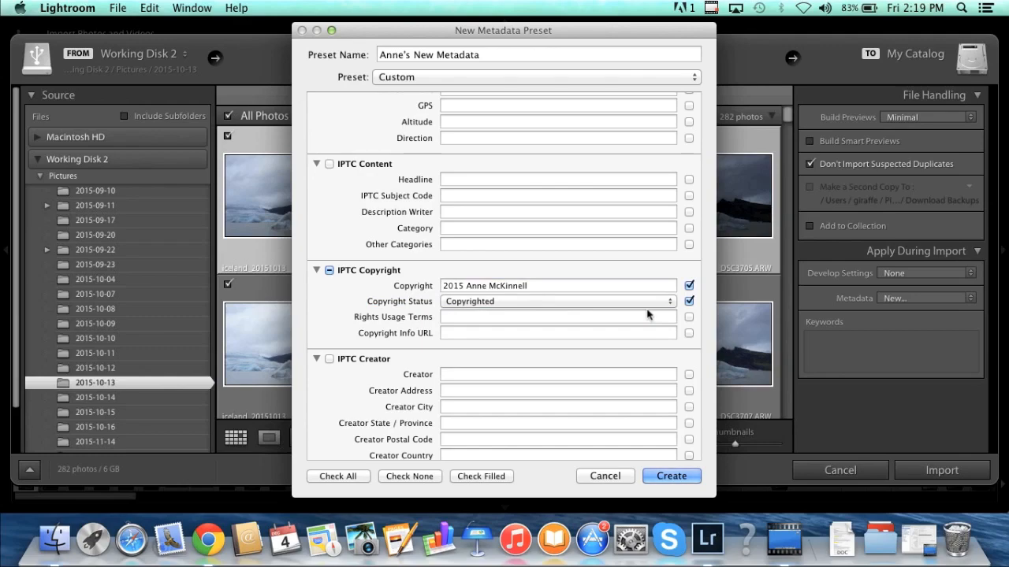
{"action": "scroll", "scroll_direction": "down", "scroll_amount": 3}
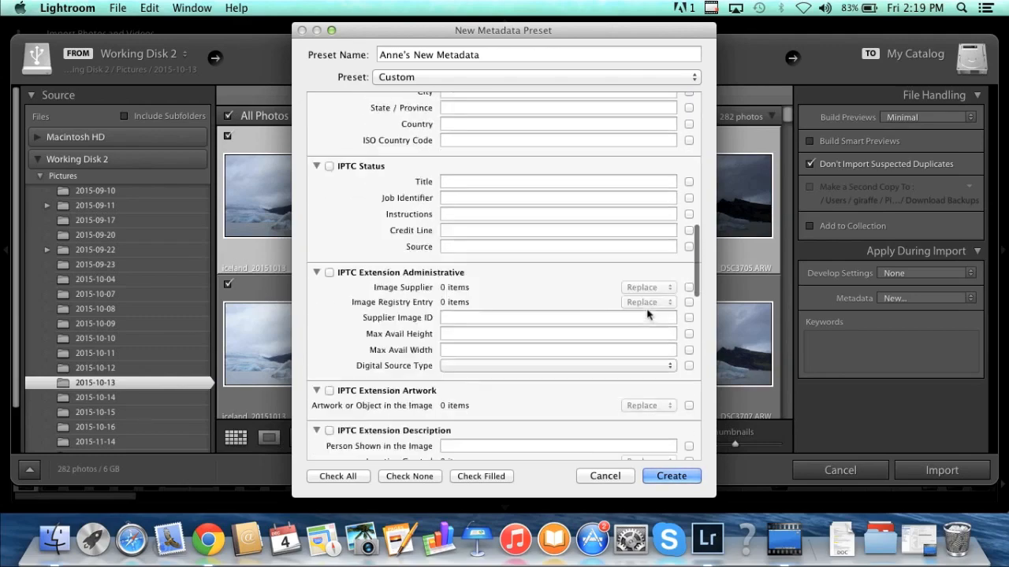
{"action": "scroll", "scroll_direction": "down", "scroll_amount": 3}
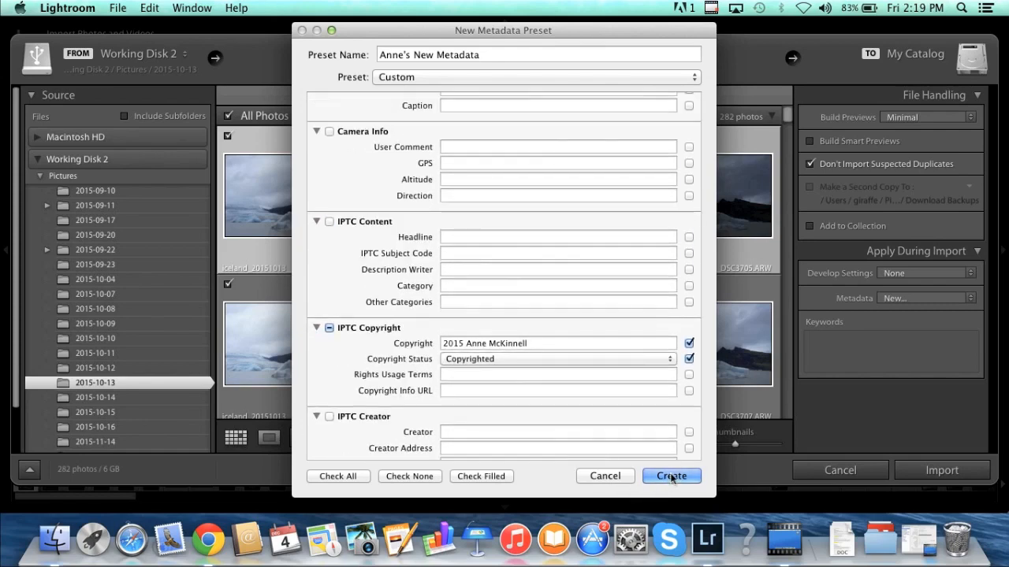
{"action": "left_click", "coordinate": [671, 476]}
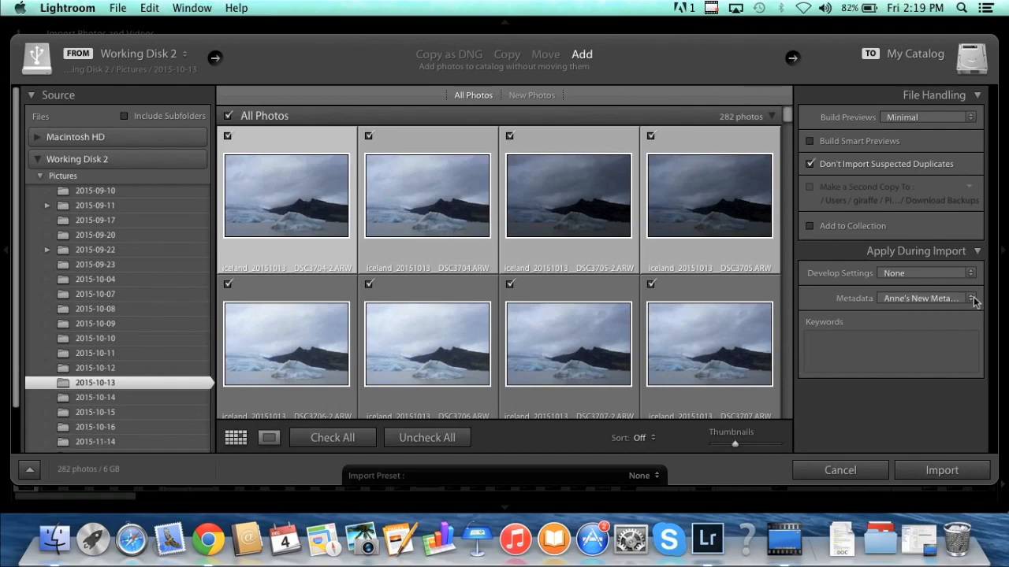
Step: Apply the Anne's New Metadata preset and keyword 'iceland', then import the 282 photos
{"action": "left_click", "coordinate": [973, 298]}
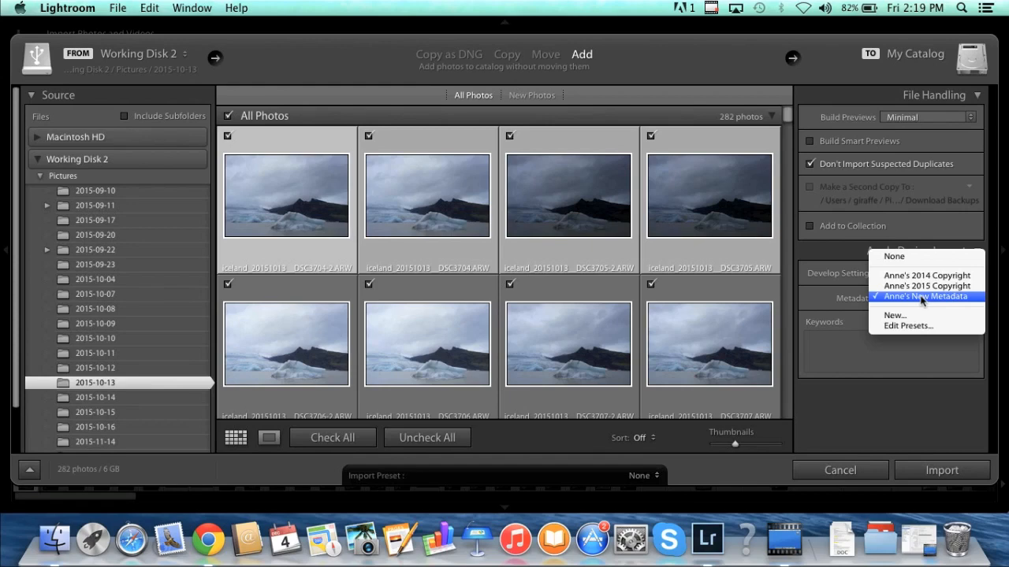
{"action": "left_click", "coordinate": [926, 296]}
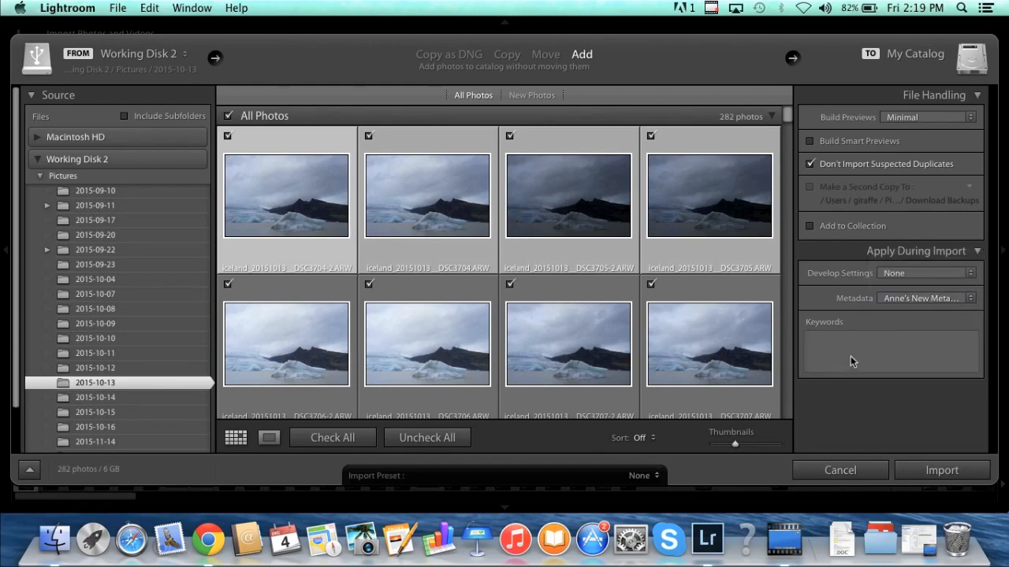
{"action": "mouse_move", "coordinate": [858, 360]}
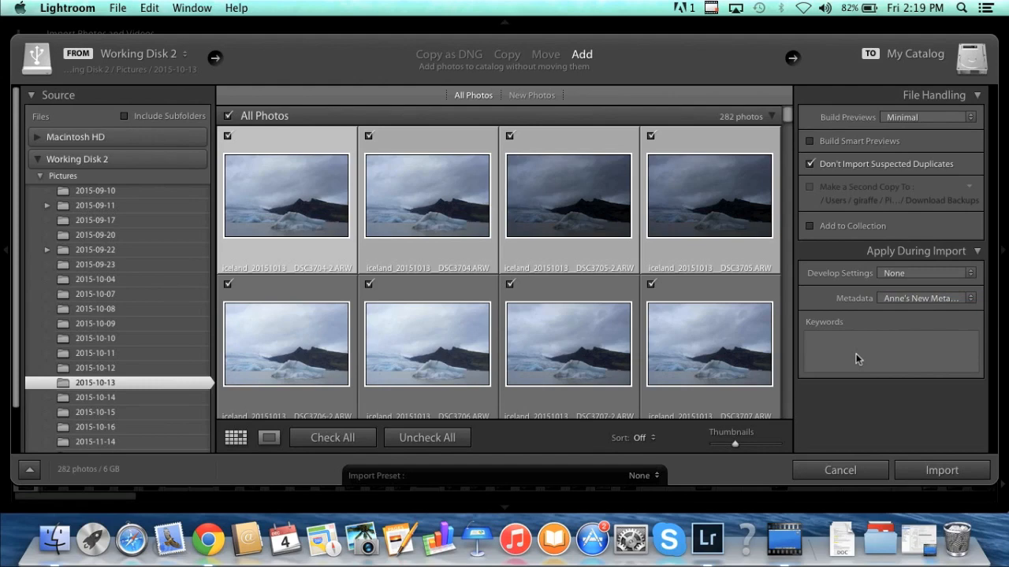
{"action": "left_click", "coordinate": [891, 350]}
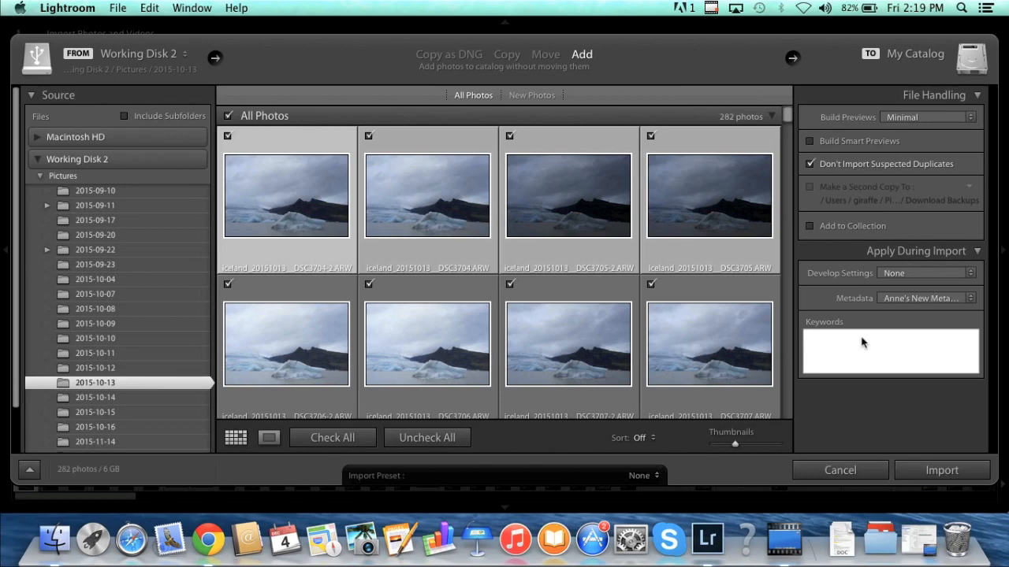
{"action": "type", "text": "iceland"}
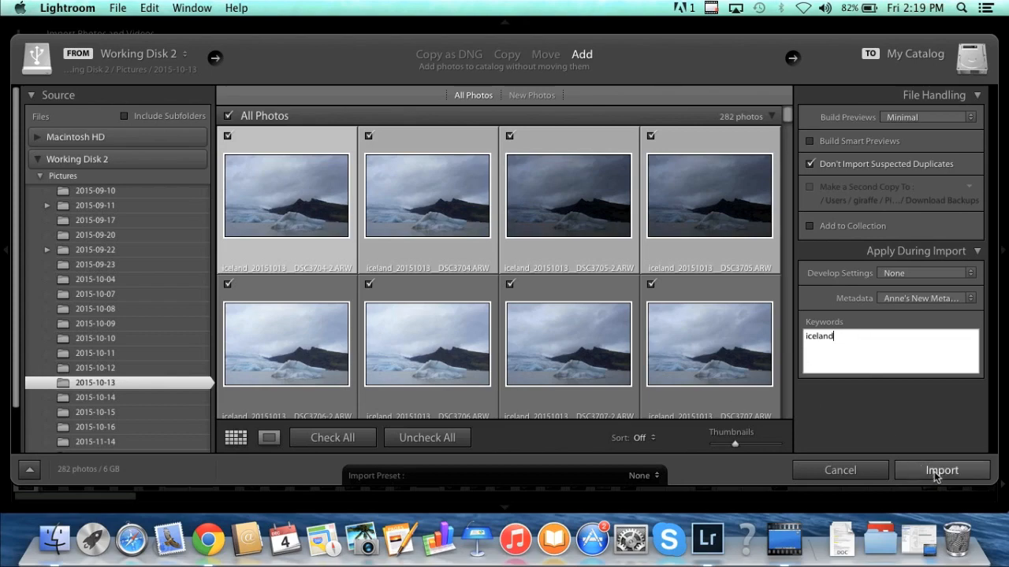
{"action": "left_click", "coordinate": [942, 470]}
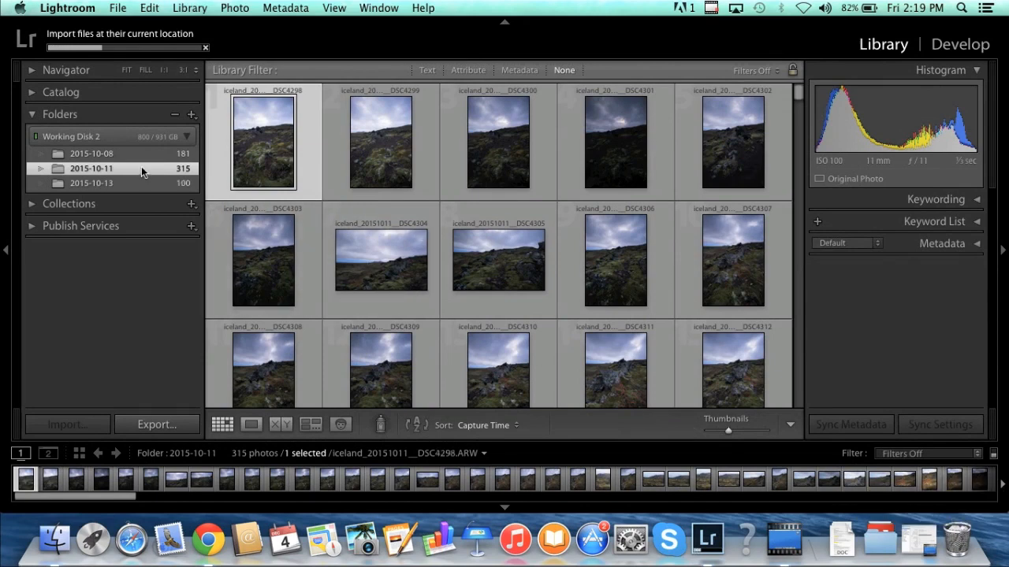
{"action": "mouse_move", "coordinate": [321, 76]}
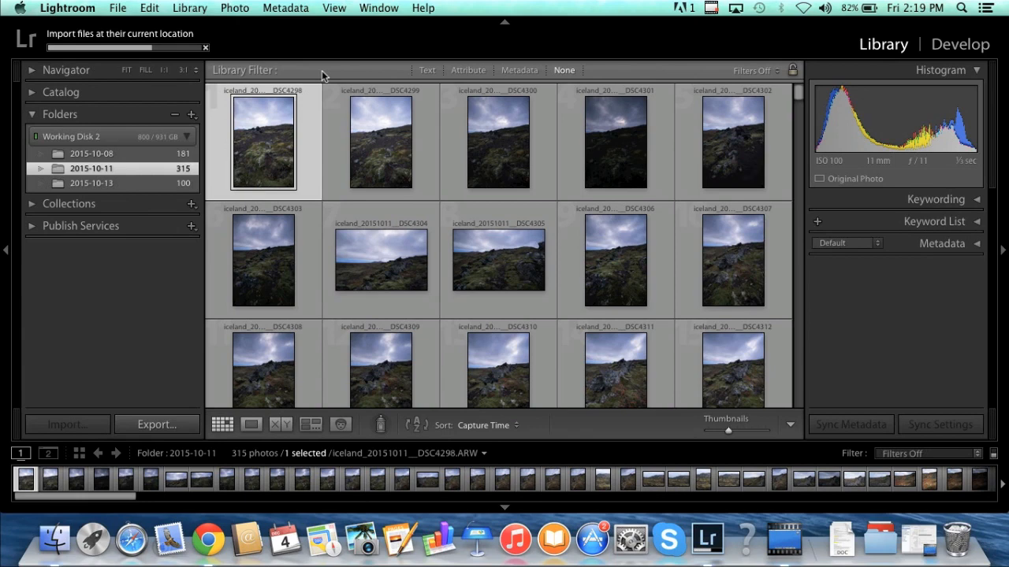
{"action": "mouse_move", "coordinate": [227, 24]}
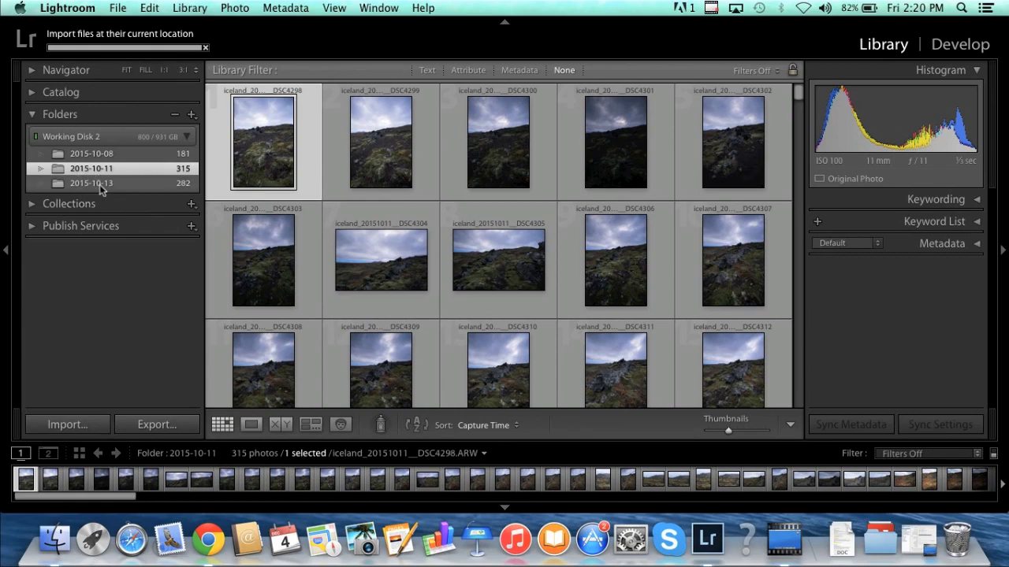
Step: Select the 2015-10-13 folder in the Library Folders panel
{"action": "left_click", "coordinate": [92, 183]}
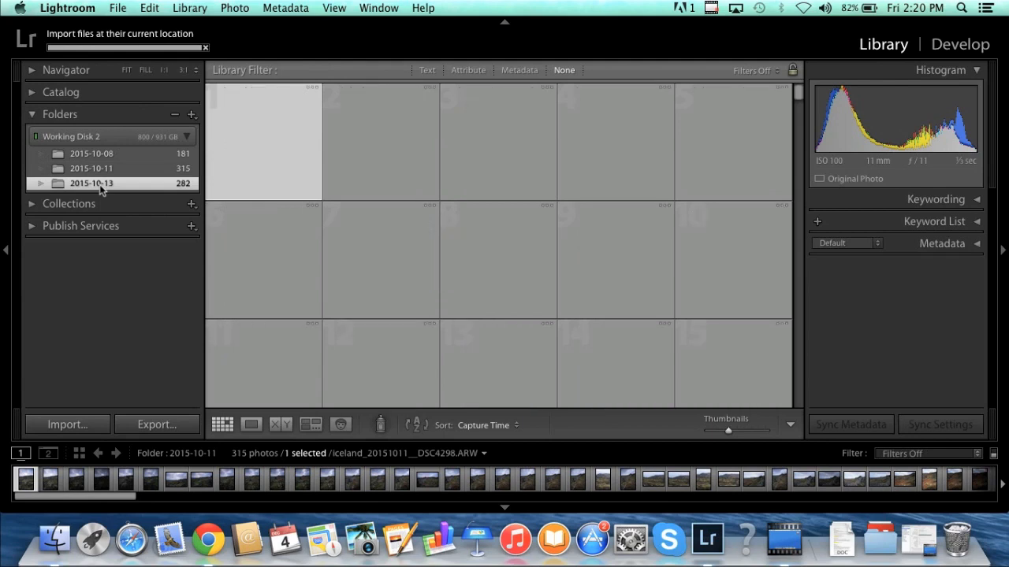
{"action": "left_click", "coordinate": [92, 183]}
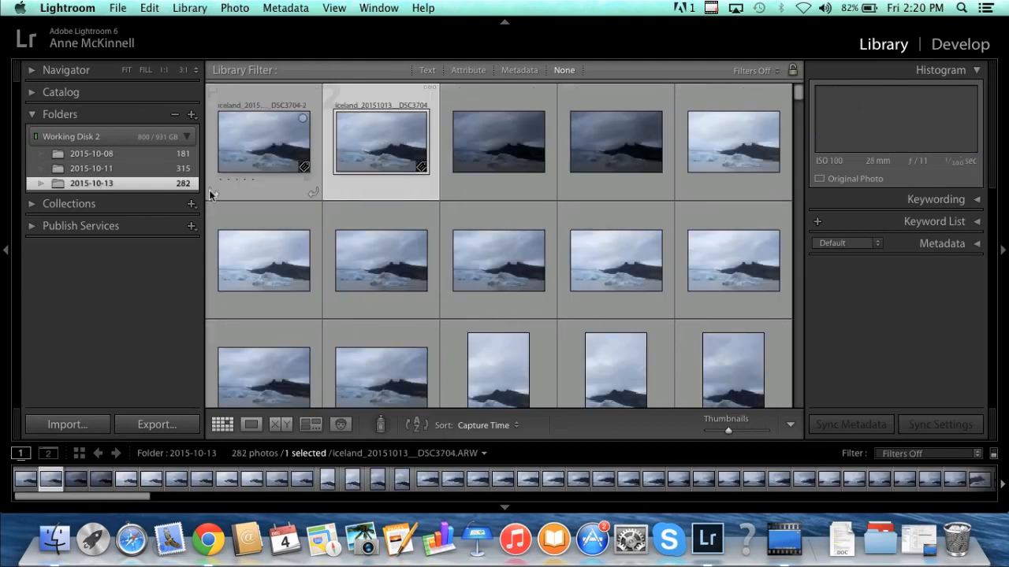
{"action": "mouse_move", "coordinate": [220, 195]}
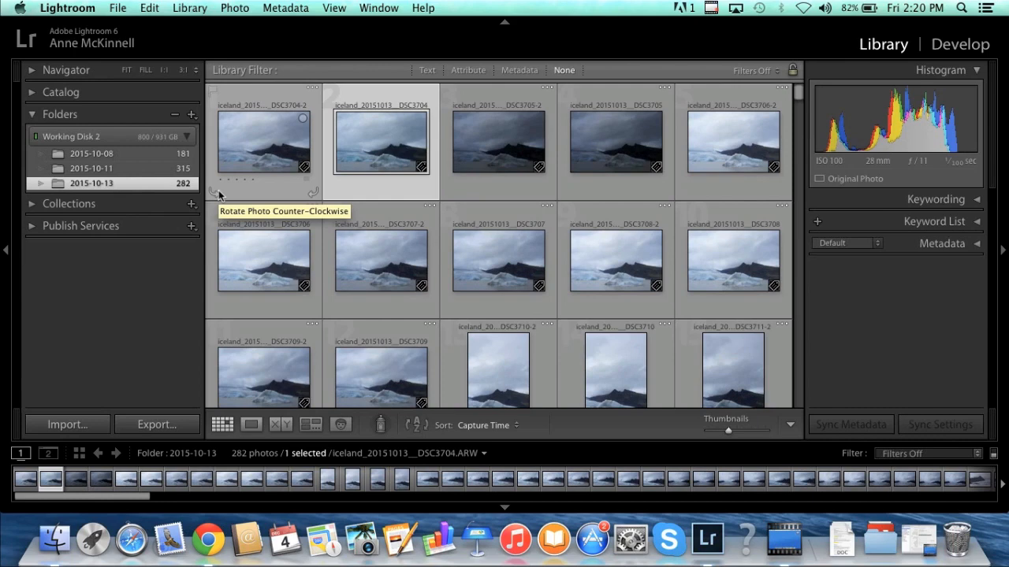
{"action": "mouse_move", "coordinate": [280, 131]}
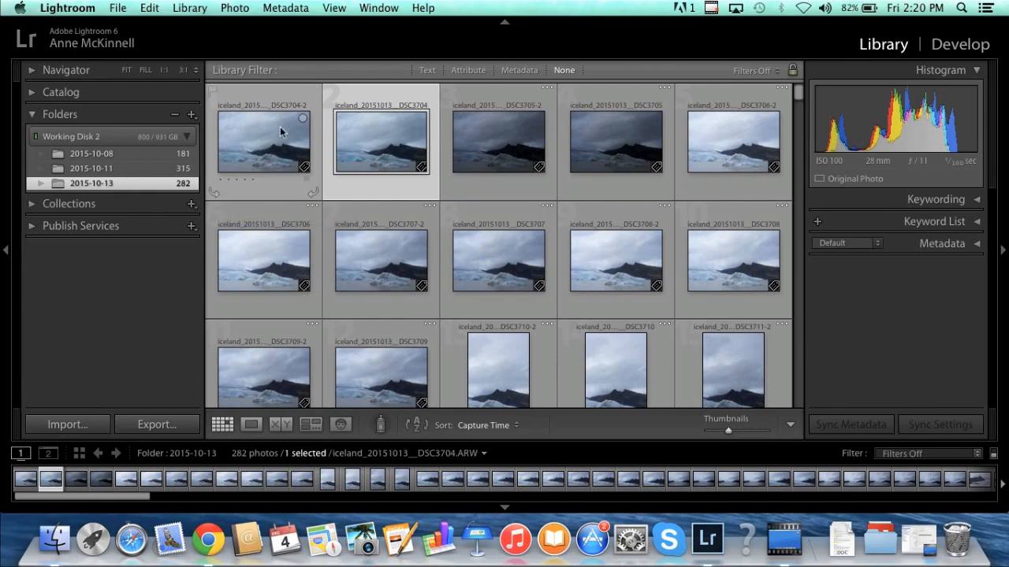
{"action": "mouse_move", "coordinate": [279, 131]}
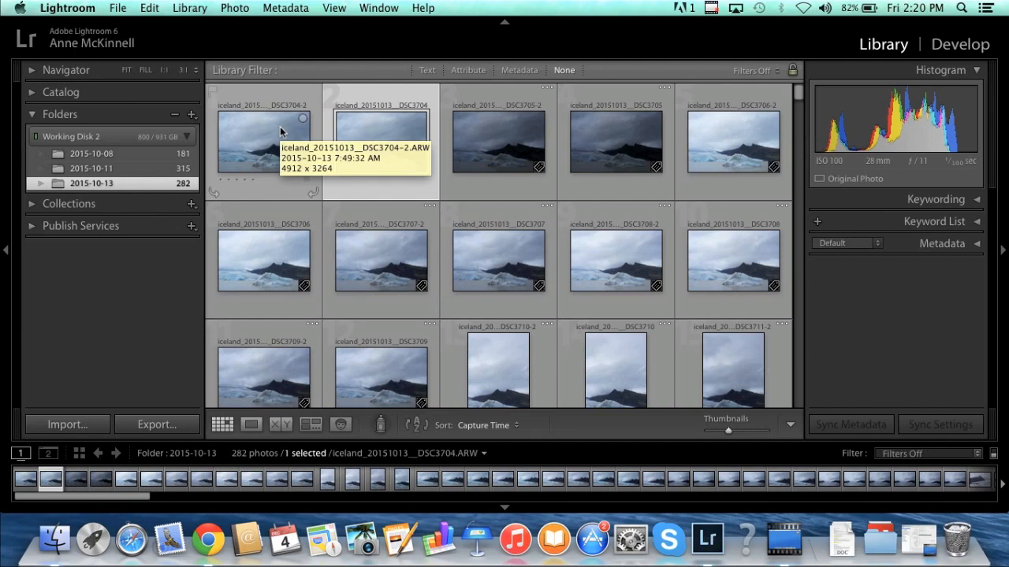
{"action": "left_click", "coordinate": [263, 142]}
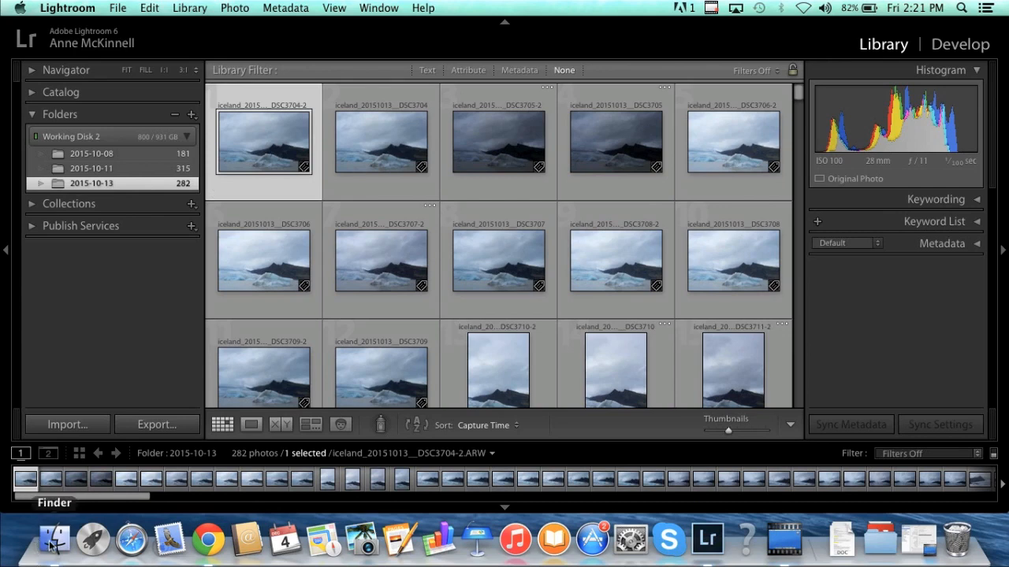
{"action": "mouse_move", "coordinate": [264, 241]}
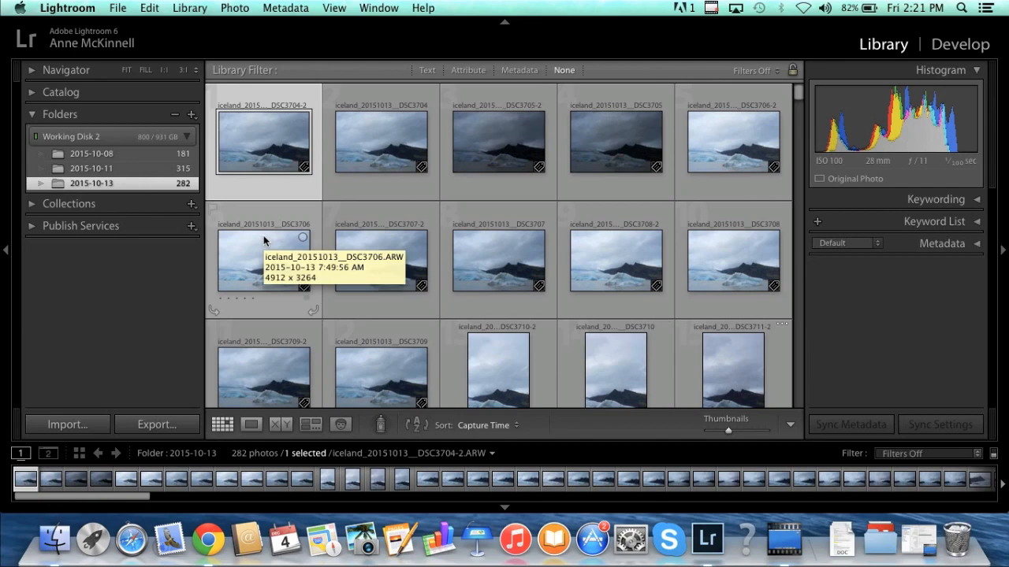
{"action": "mouse_move", "coordinate": [310, 94]}
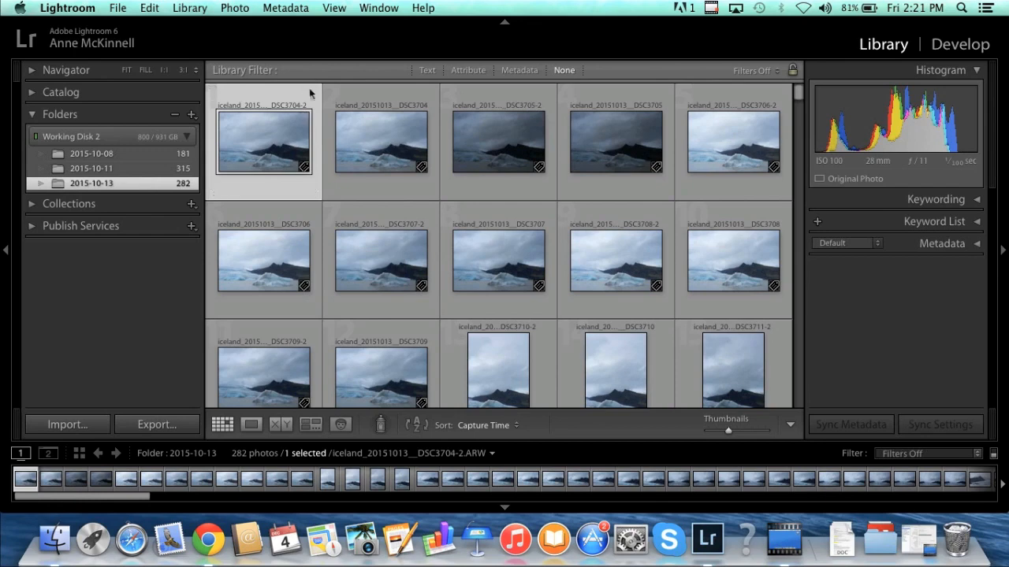
{"action": "mouse_move", "coordinate": [284, 156]}
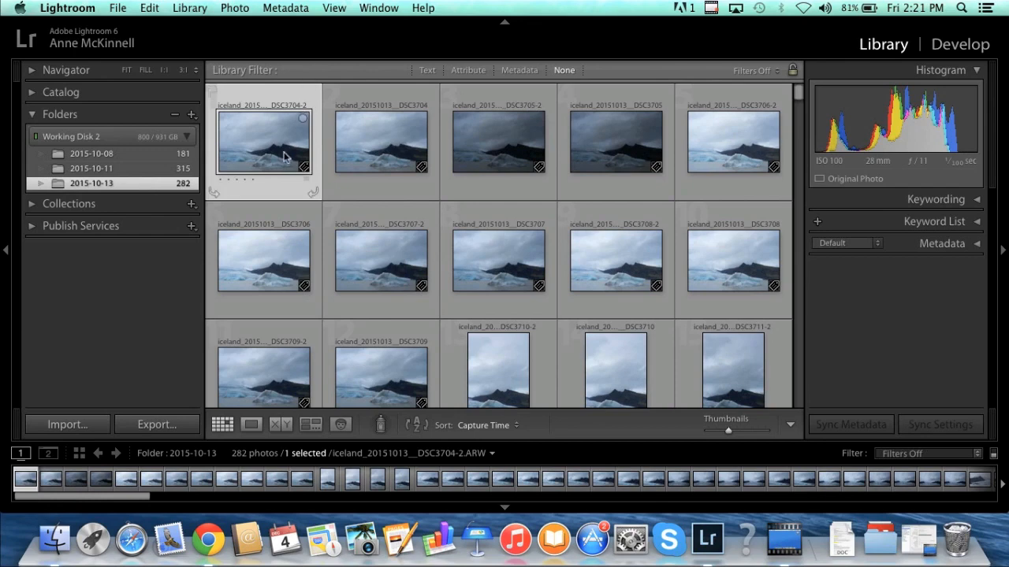
{"action": "mouse_move", "coordinate": [284, 158]}
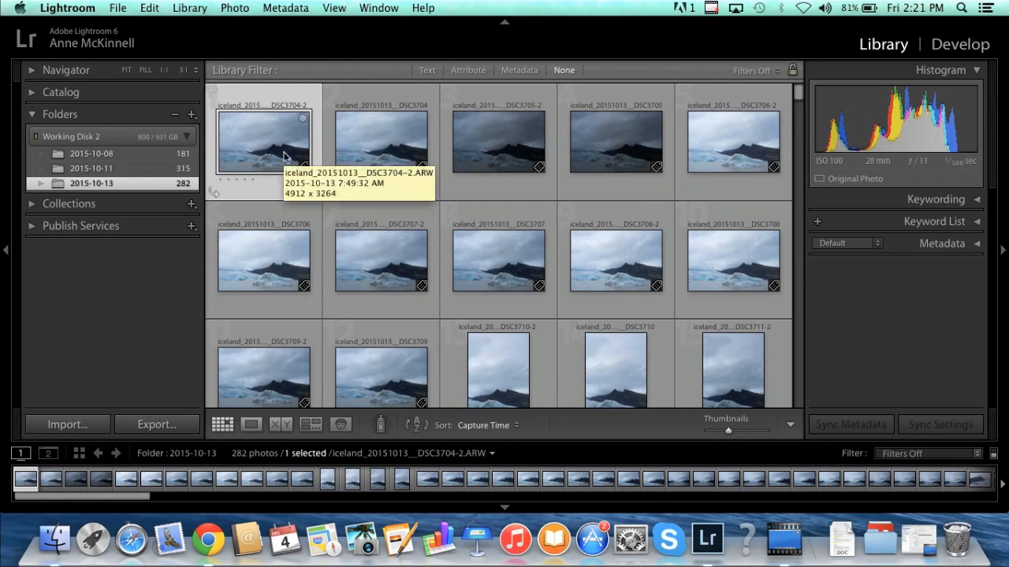